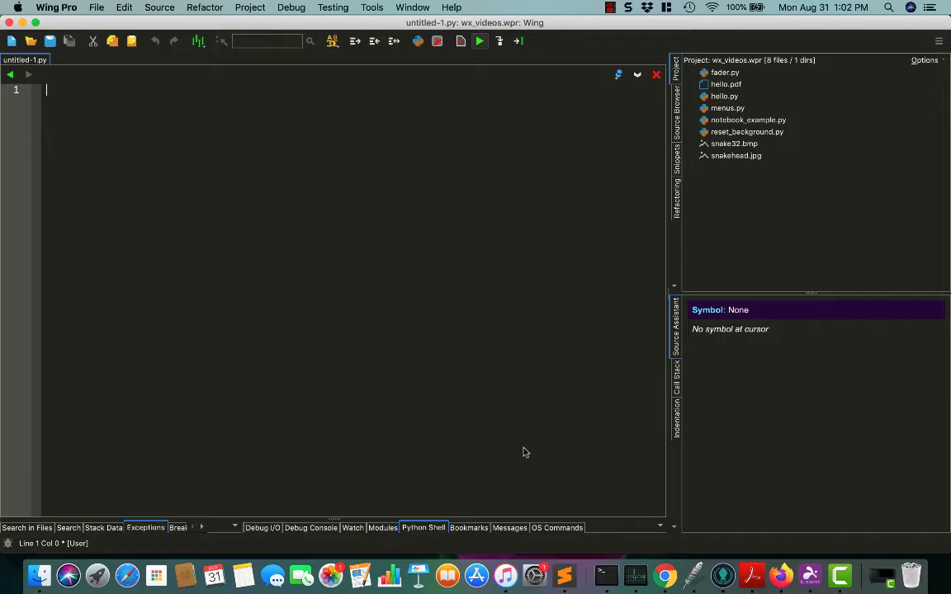
Step: Add import lines for random, time and wx at the top of the new file
text(import random)
text(import time)
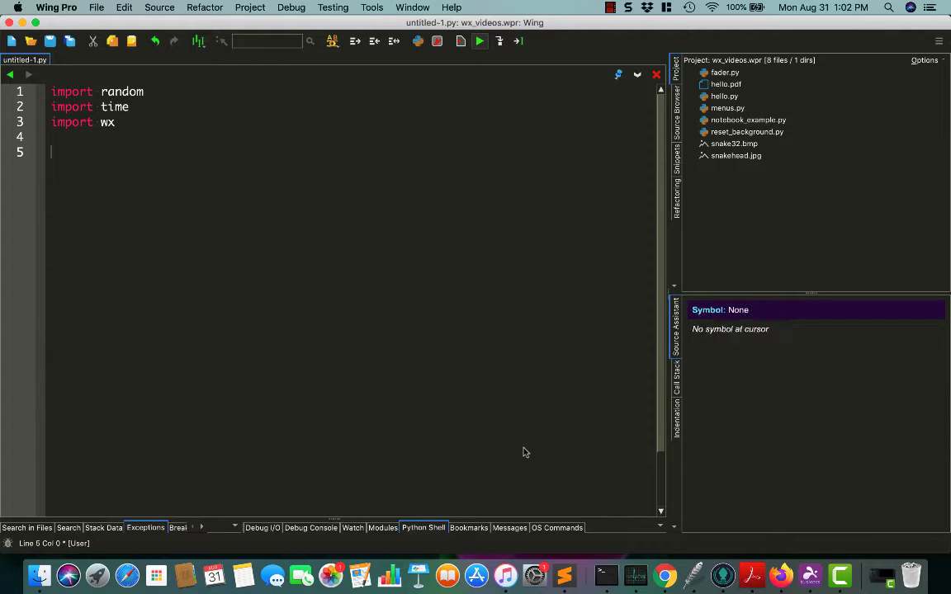
Step: Write class MyPanel(wx.Panel) with an __init__(self, parent) calling wx.Panel.__init__(self, parent)
text(class)
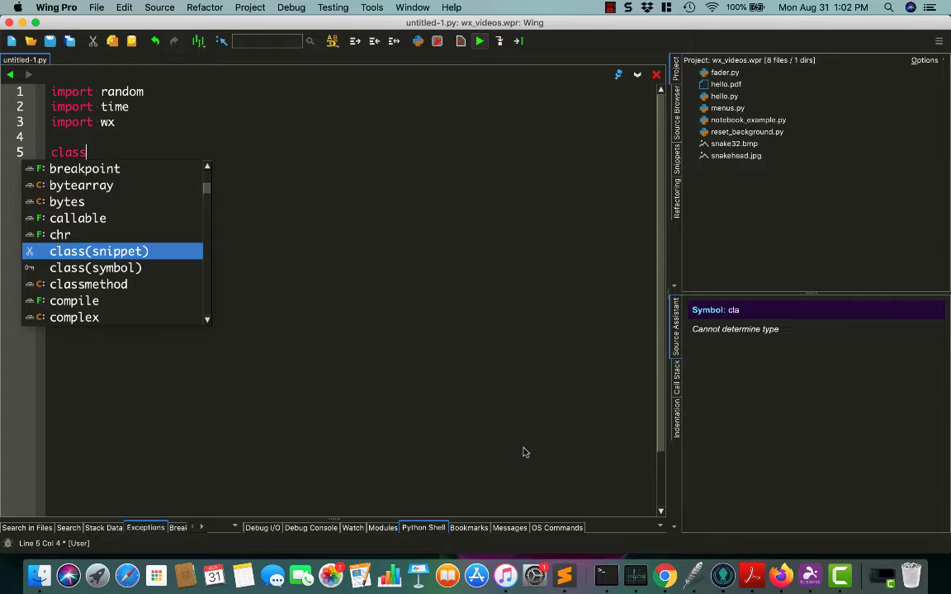
text(MyPanel)
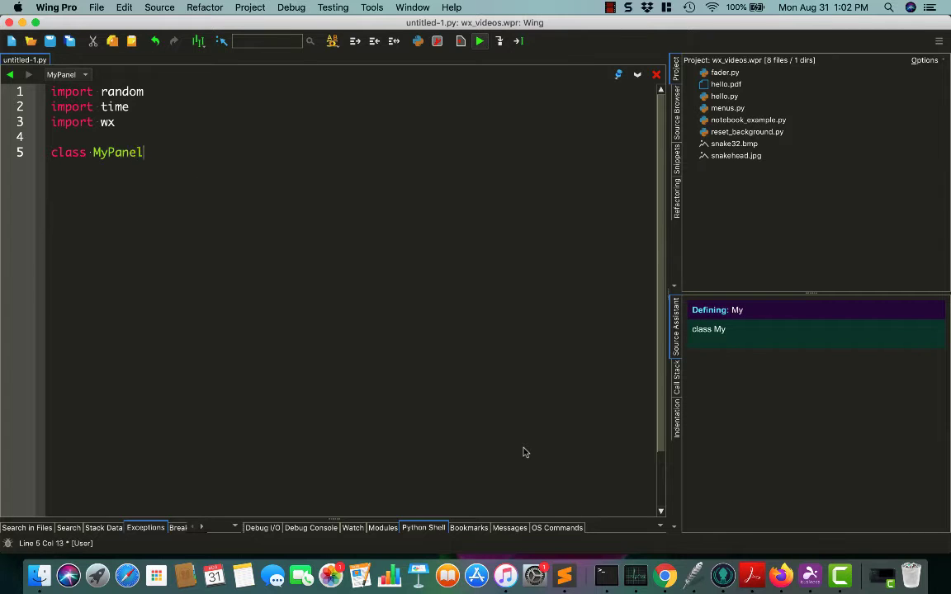
text((wx.Panel):)
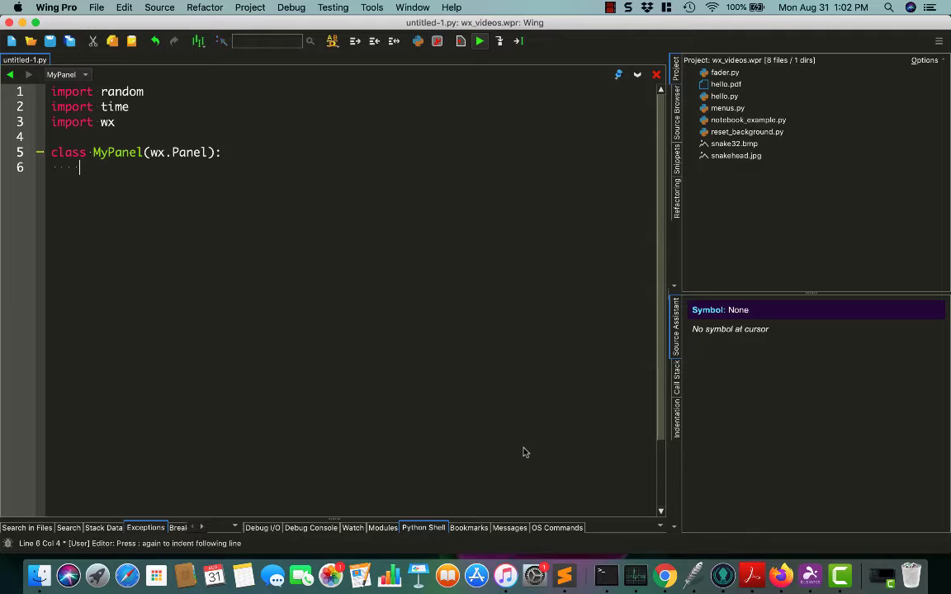
text(def)
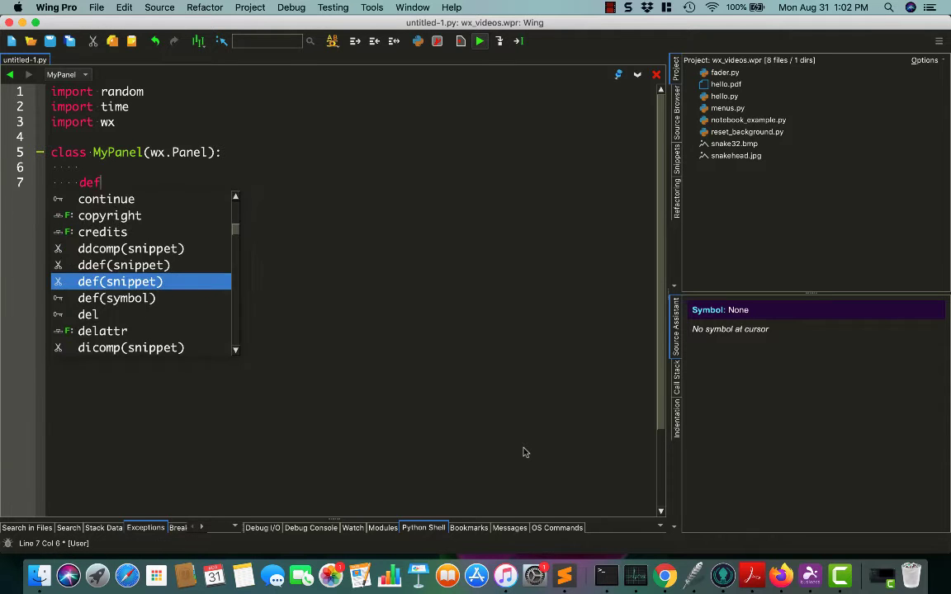
text(__init__(self, parent):)
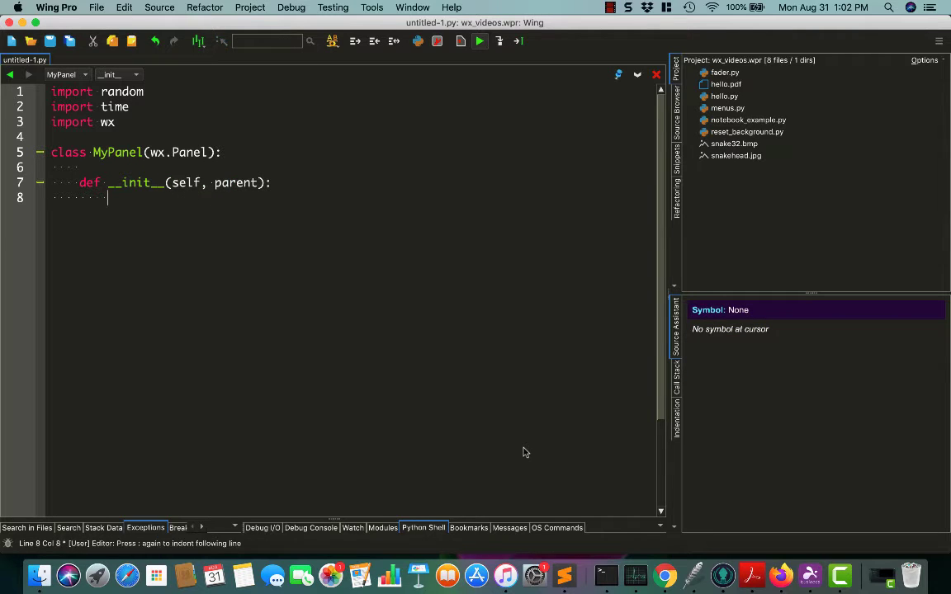
text(wx.P)
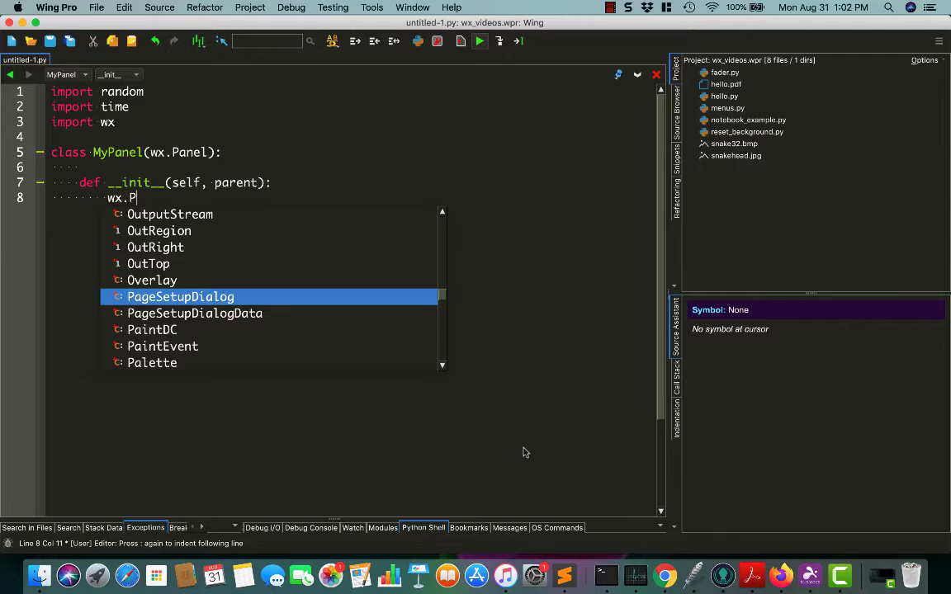
text(anel.__init)
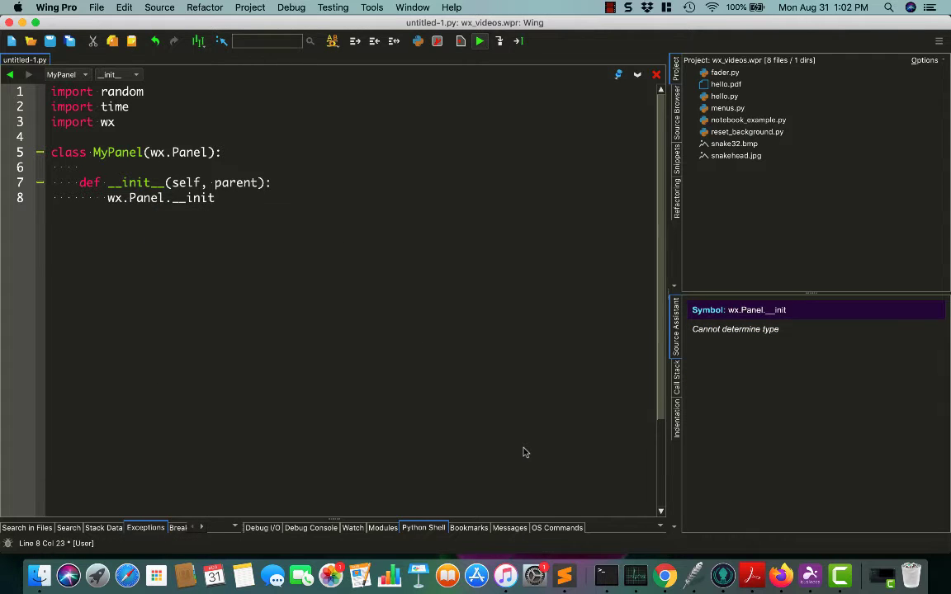
text((self, parent)
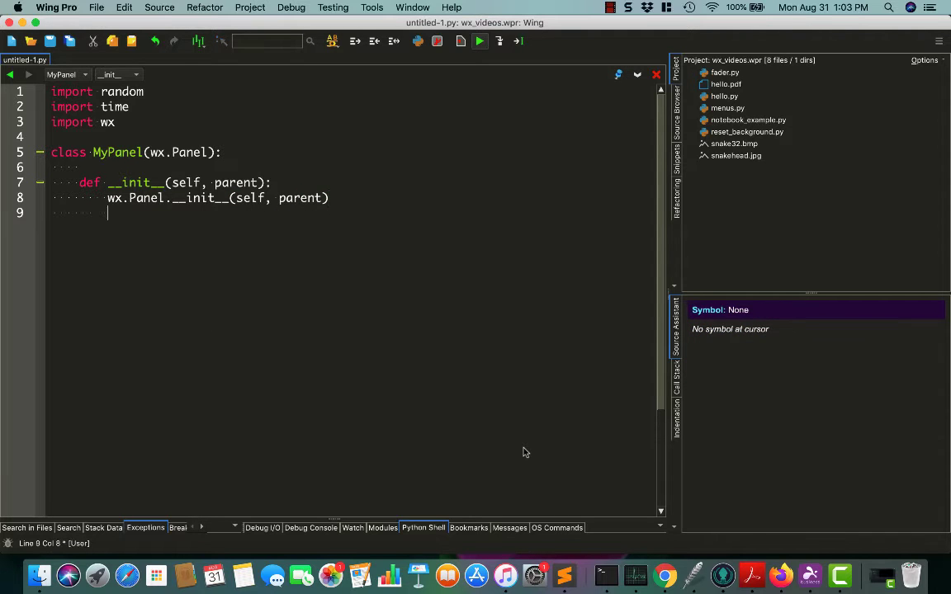
Step: Set self.font = wx.Font(12, wx.DEFAULT, wx.NORMAL, wx.NORMAL) in __init__
text(self.)
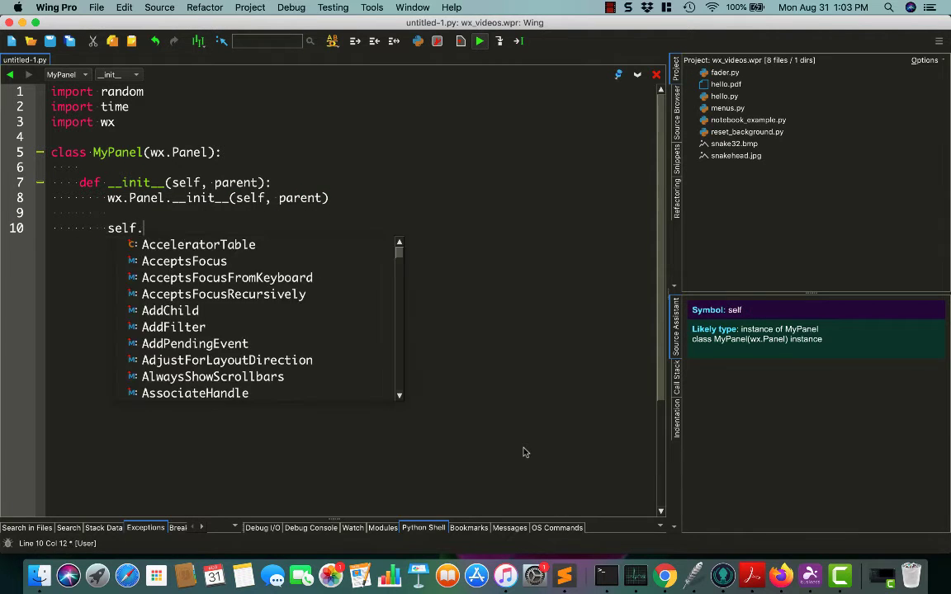
text(font = wx.Font()
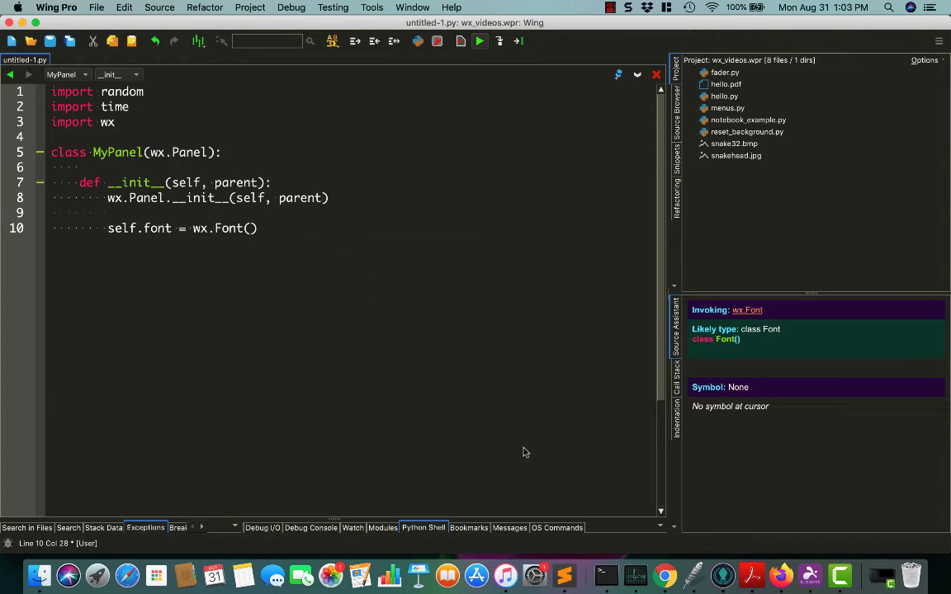
text(12,)
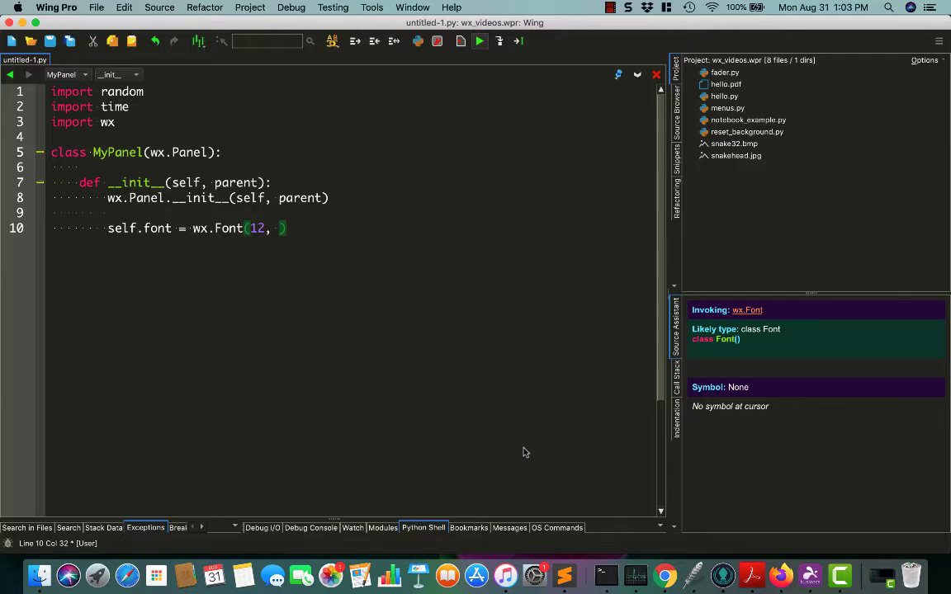
text(wx.DEFAULT)
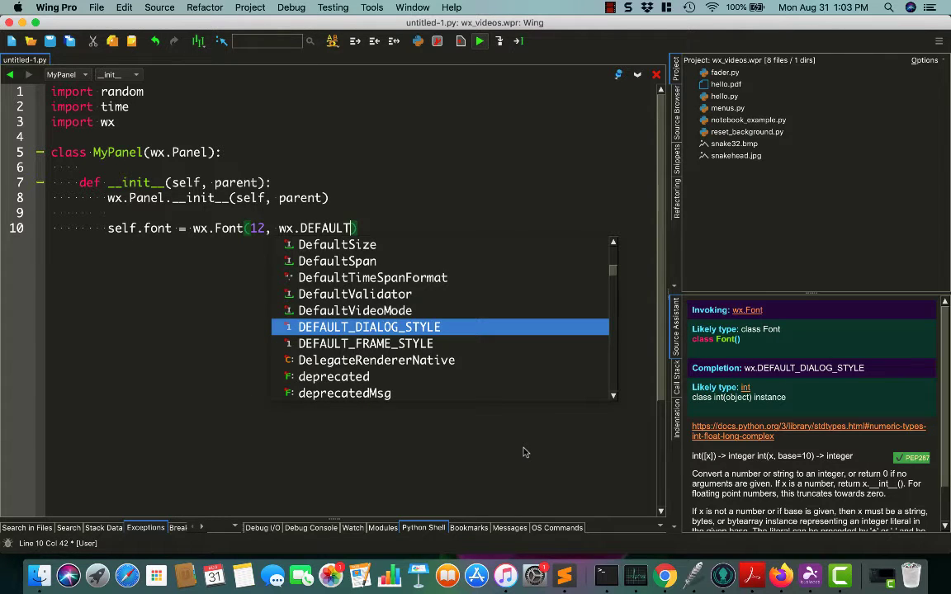
text(, wx.NORMAL, wx.NORMAL)
text(self.label = 'I )
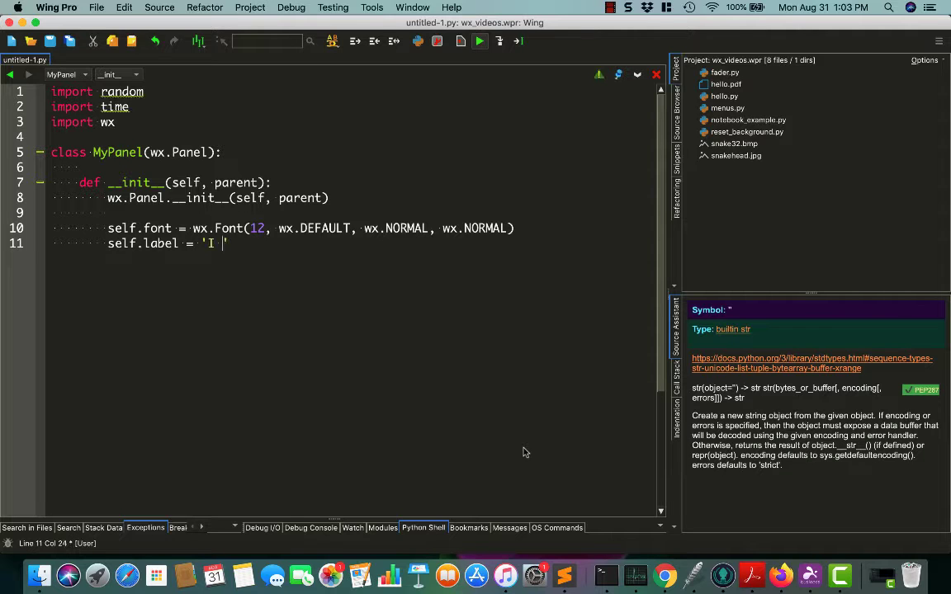
Step: Set self.label to the string 'I change a LOT'
text(change a L)
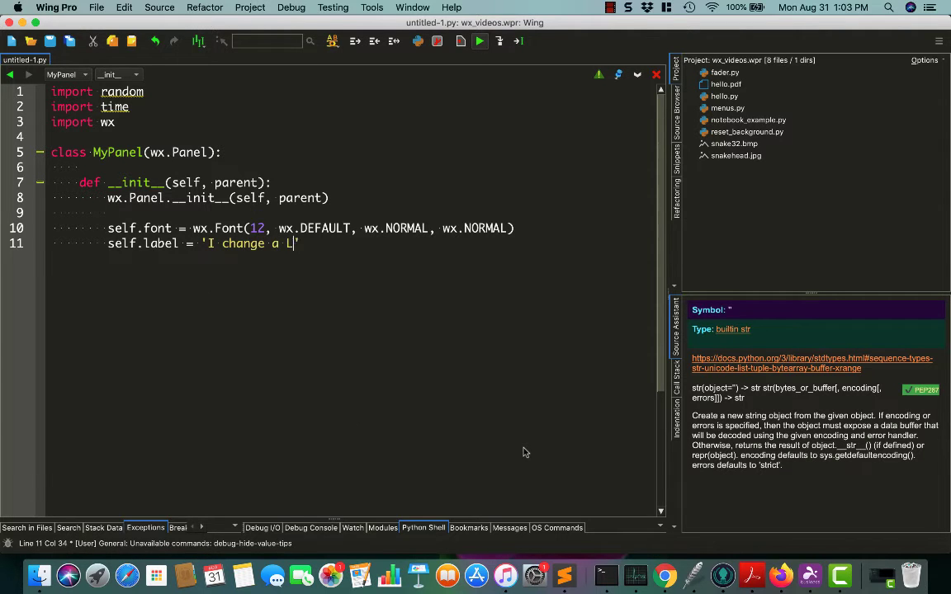
text(OT')
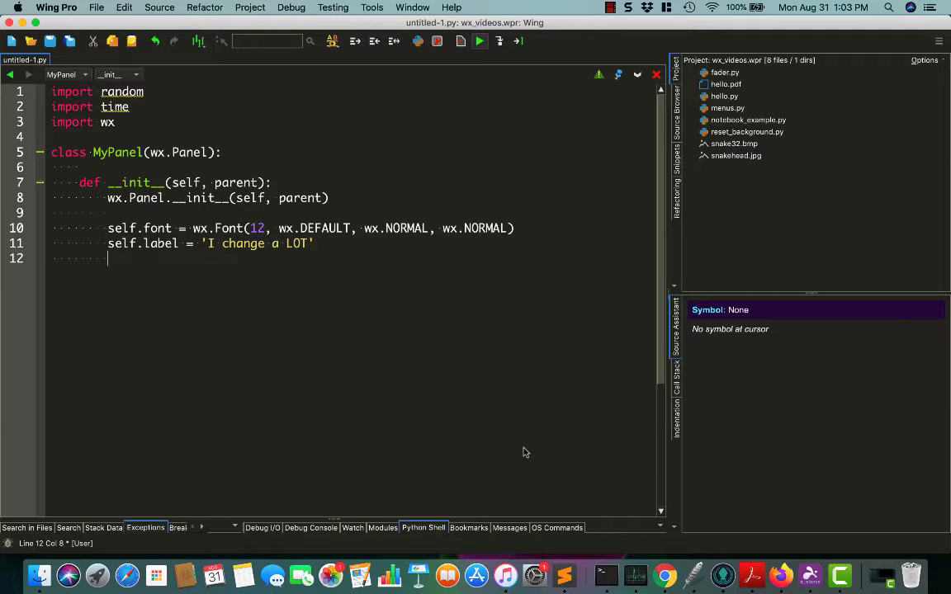
Step: Create self.flashing_text = wx.StaticText(self, label=self.label) and apply self.font via SetFont
text(self.flashing_text = wx.StaticText(self)
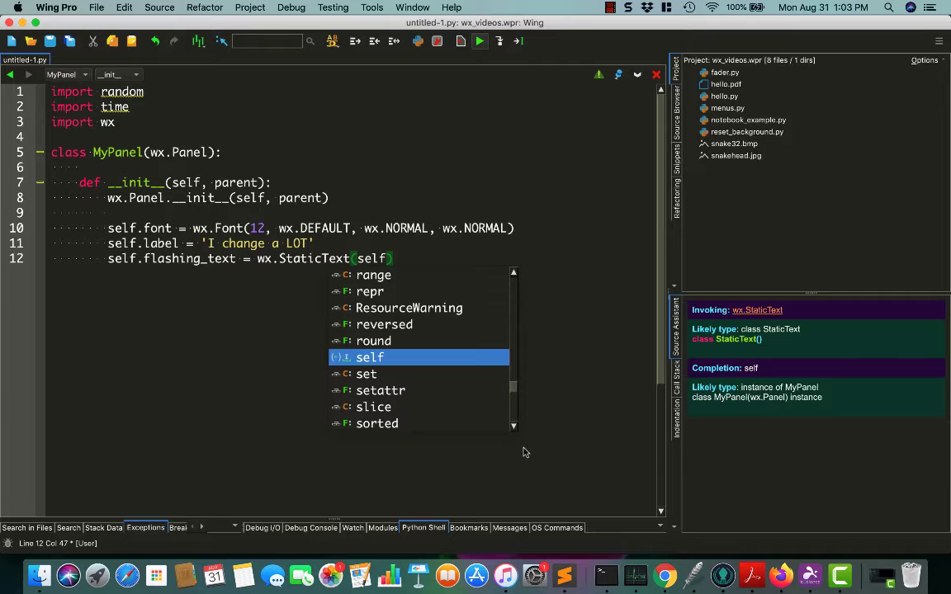
text(, label=self.label)
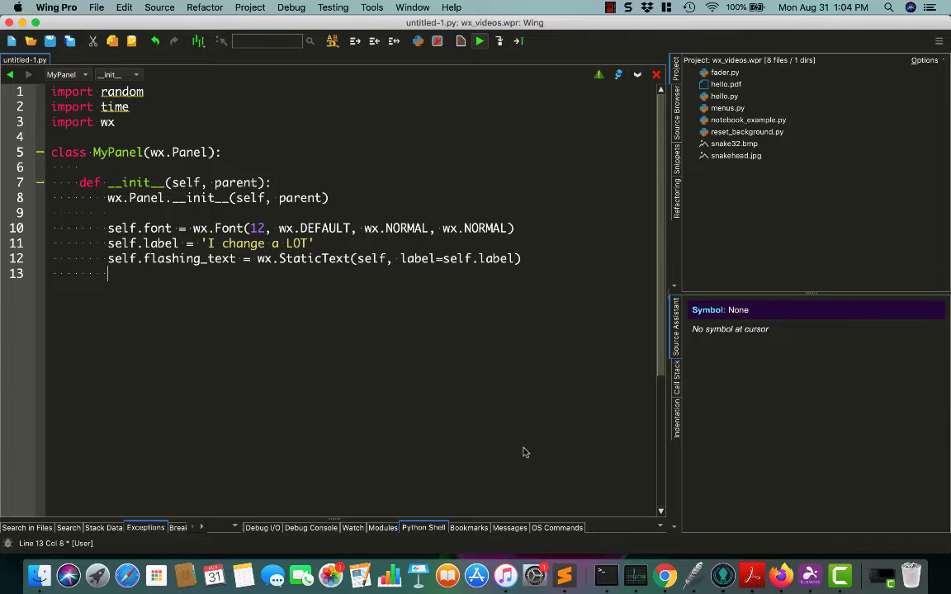
text(self.flashing_text.SetFont(self.font)
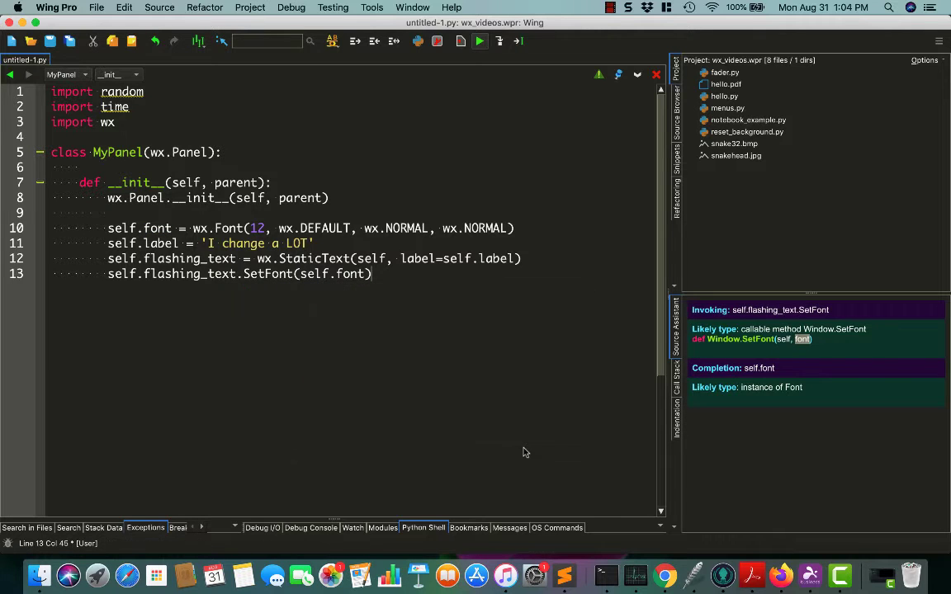
key(Return)
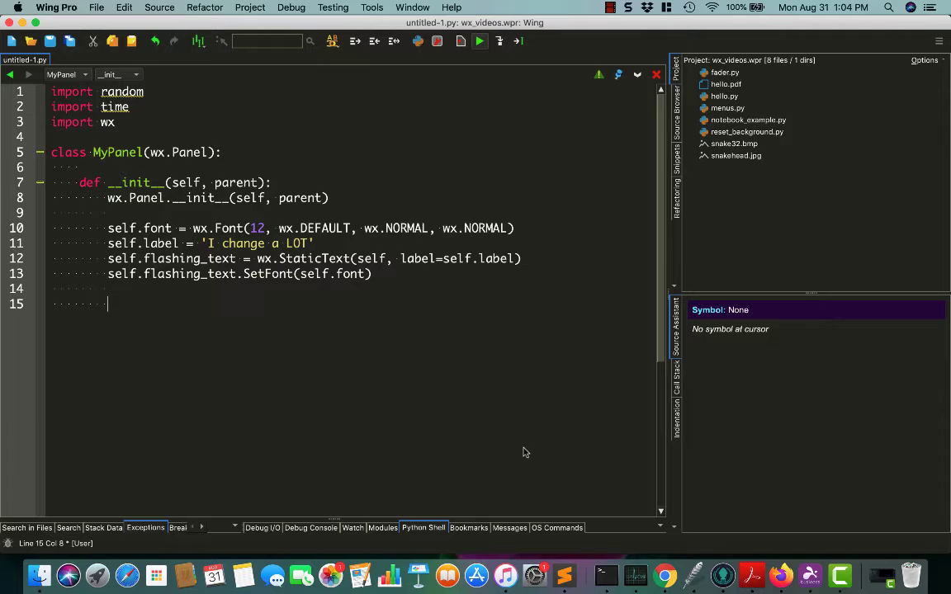
Step: Create self.timer = wx.Timer(self) in __init__
text(self.timer)
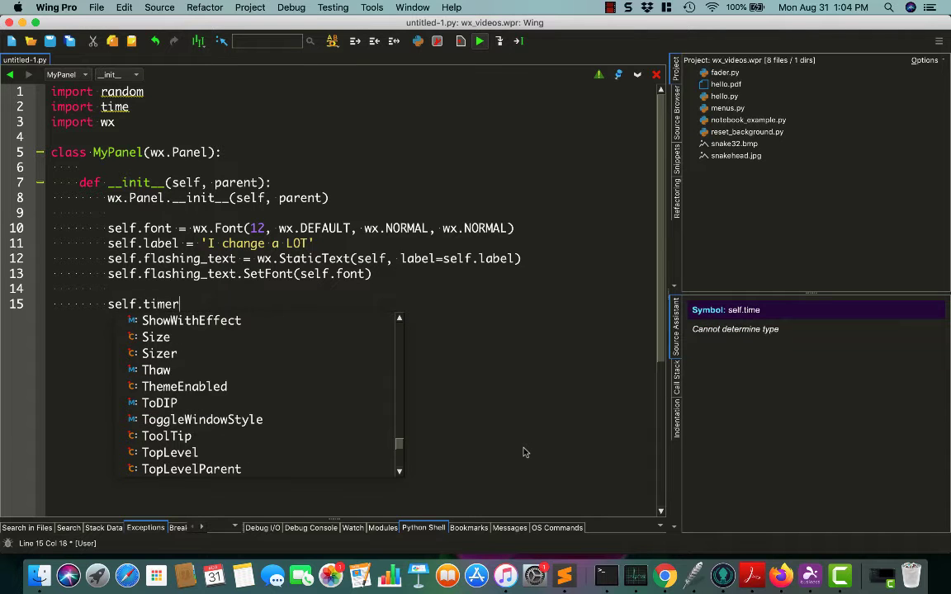
text(= wx.Timer()
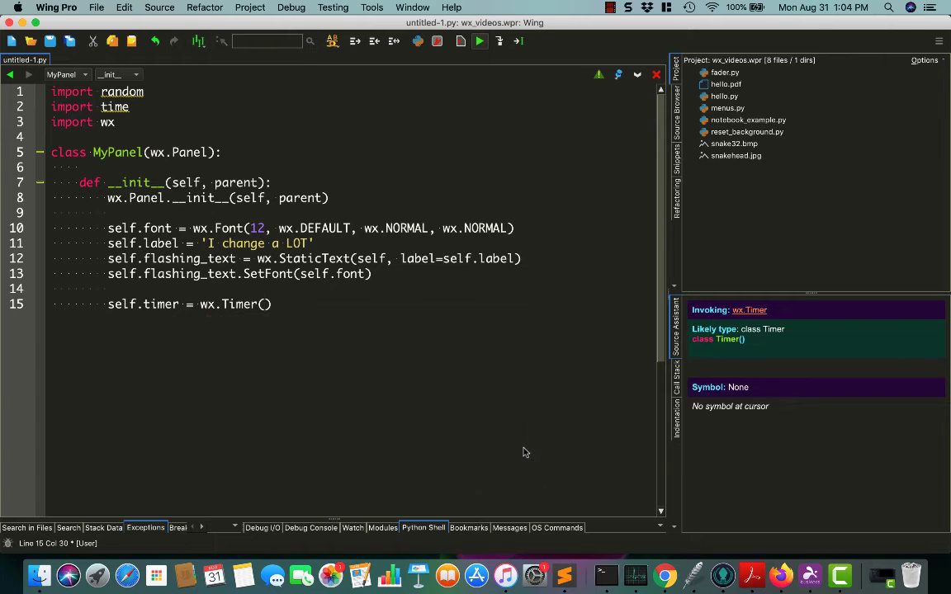
text(self)
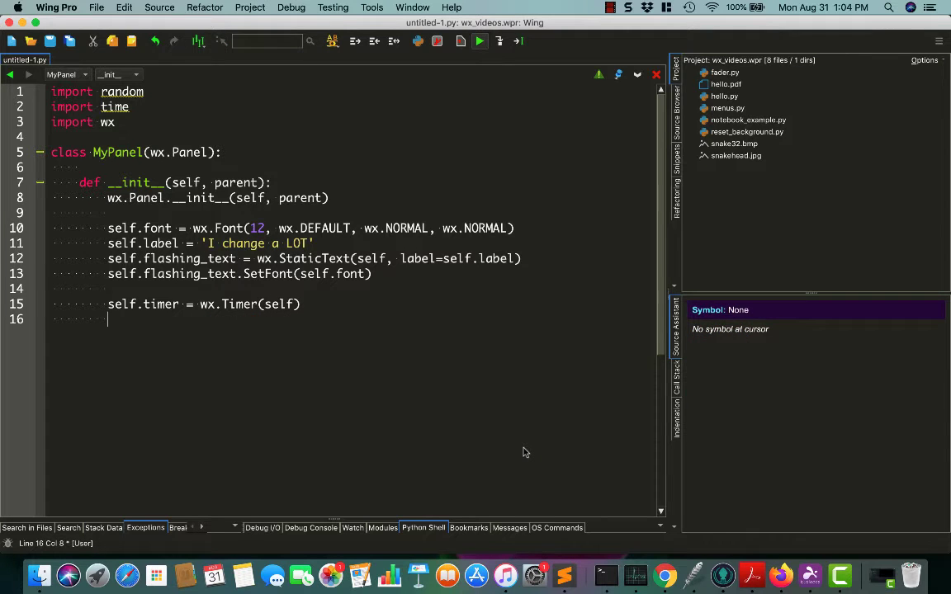
Step: Begin self.Bind(wx.EVT_TIMER, self.update, self.timer to bind the timer event
text(self.Bind)
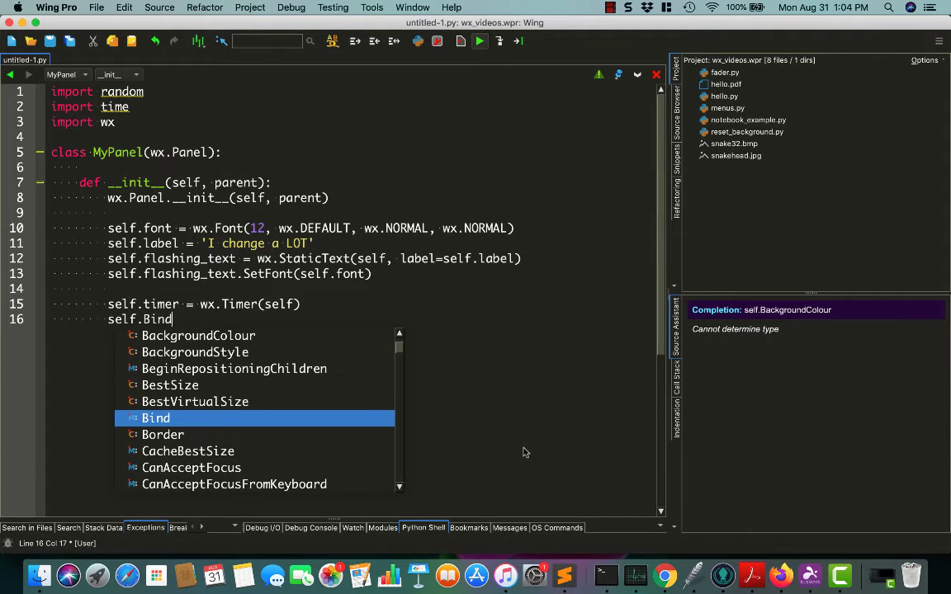
text((wx.E)
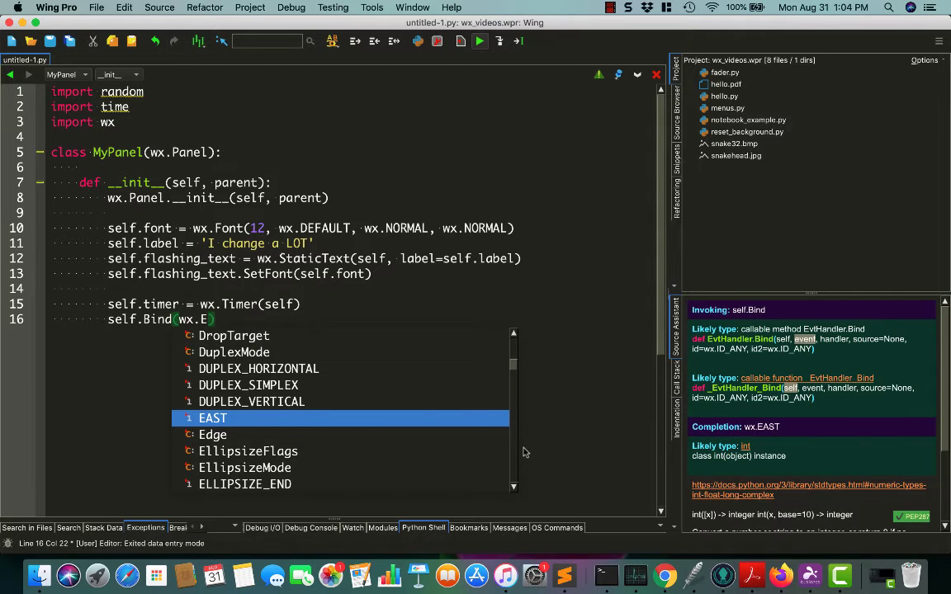
text(VT_TIMER,)
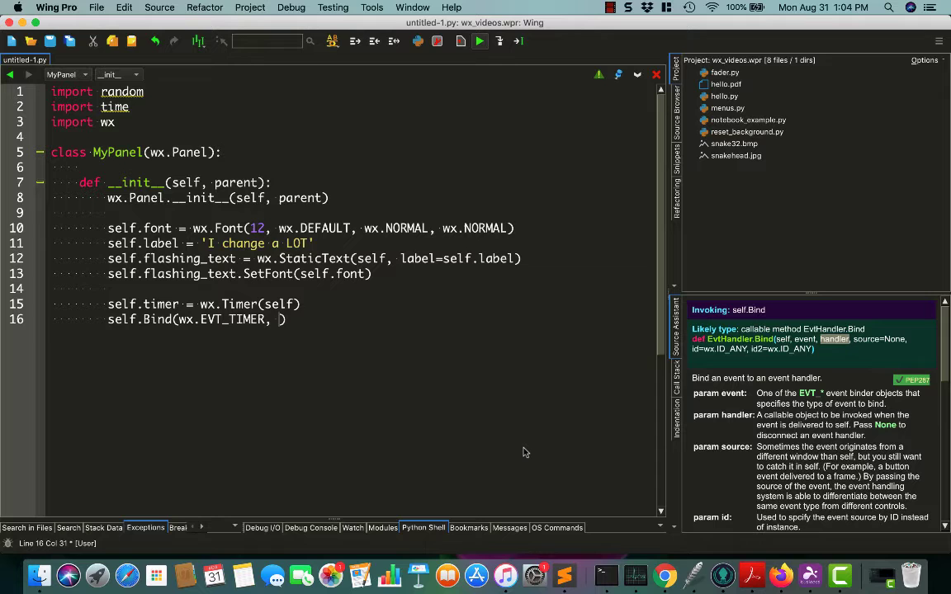
text(self.update,)
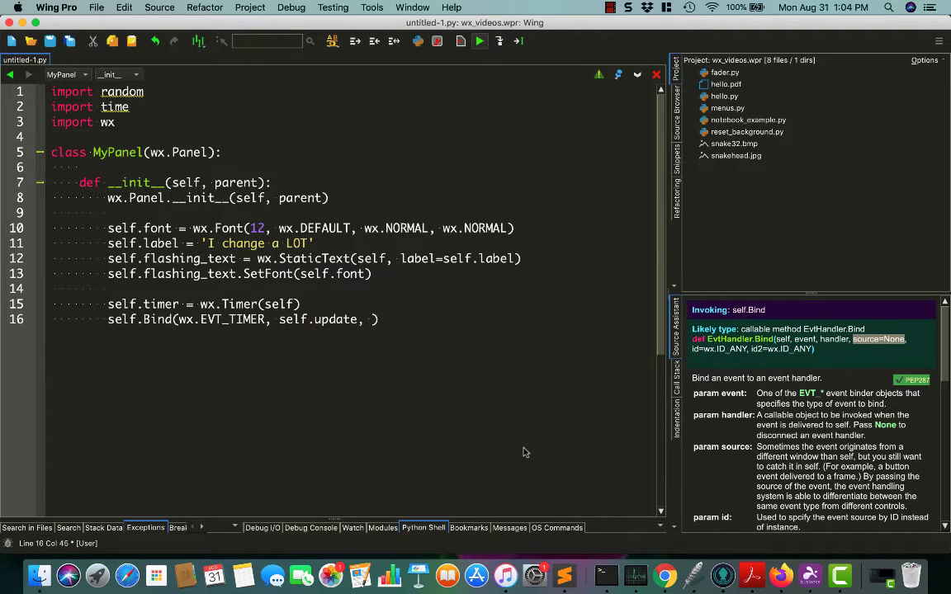
text(self.timer)
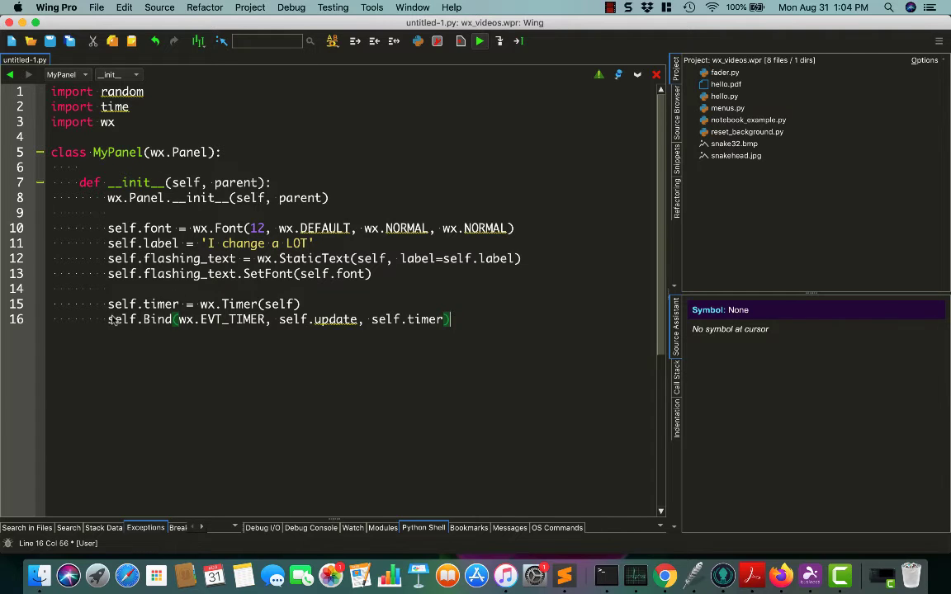
mouse_move(129, 355)
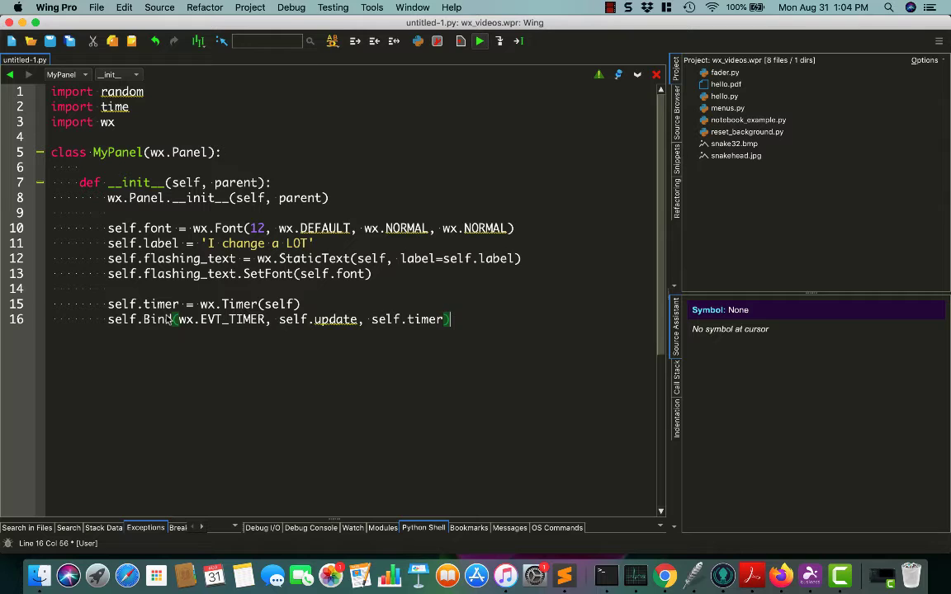
mouse_move(260, 324)
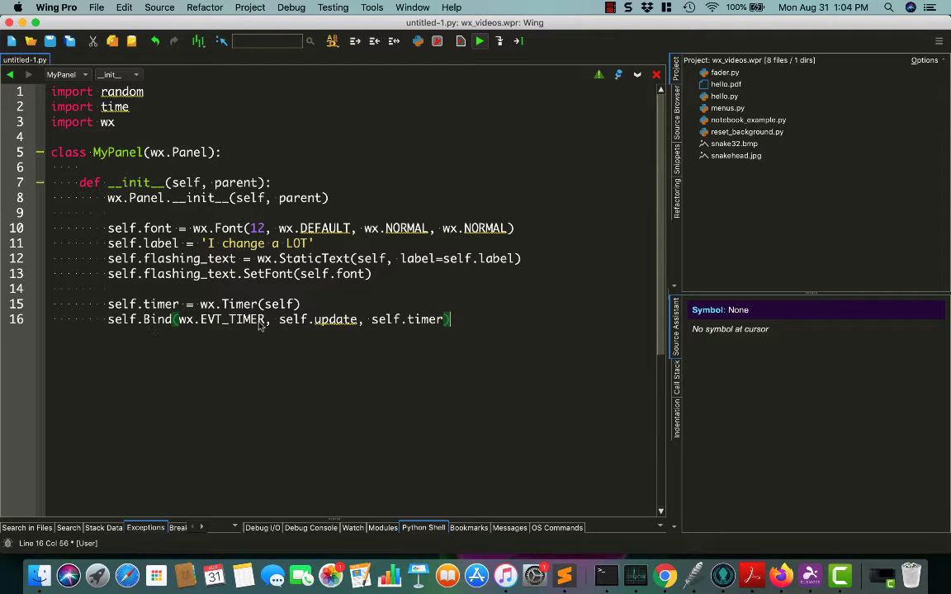
Step: Close the Bind call with self.timer) and add self.timer.Start(1000) # once a second
double_click(233, 320)
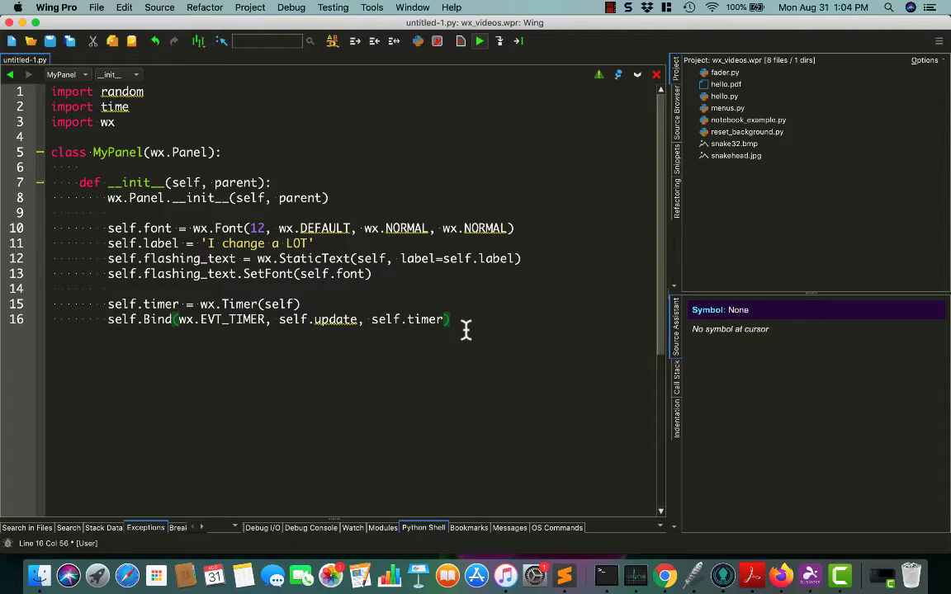
key(Return)
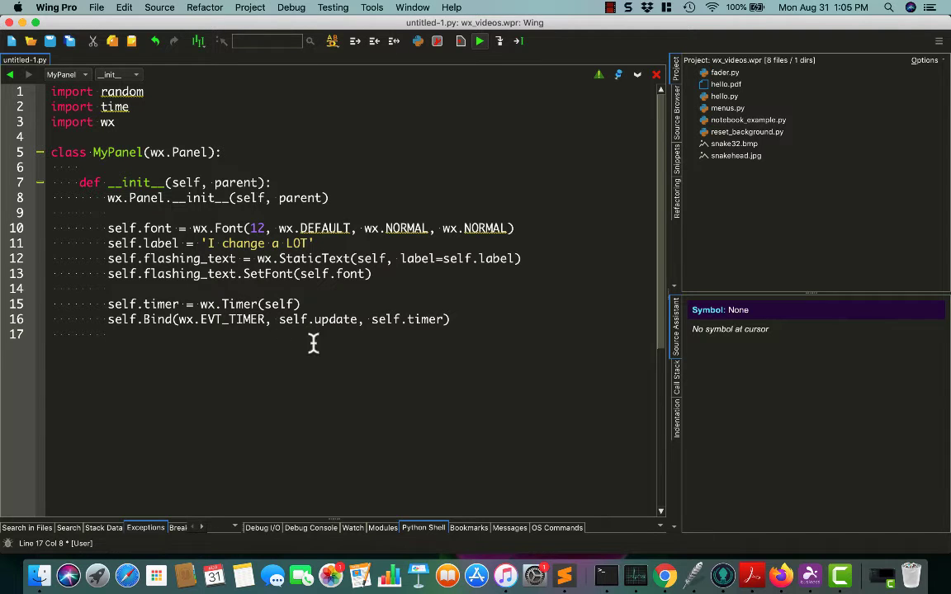
mouse_move(239, 322)
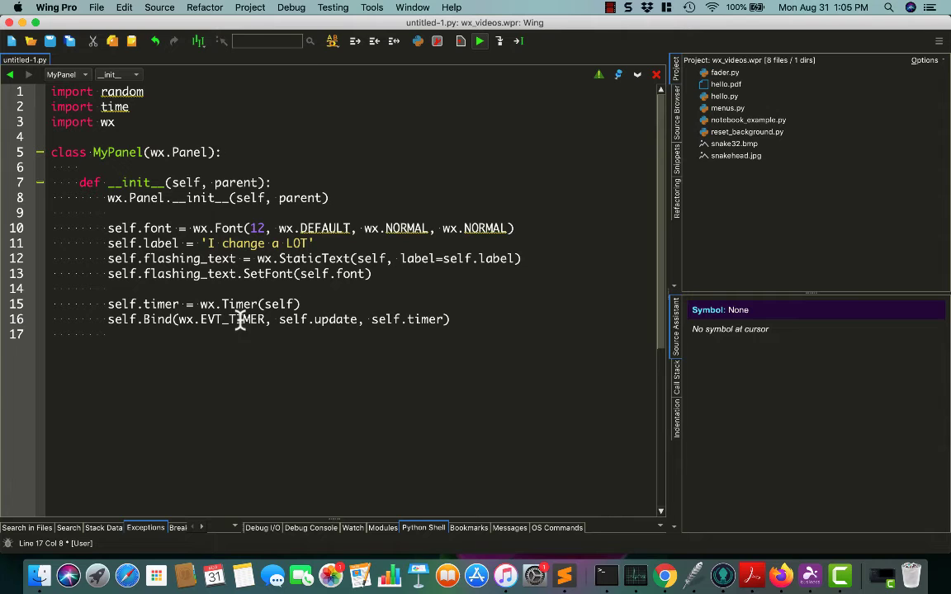
mouse_move(193, 345)
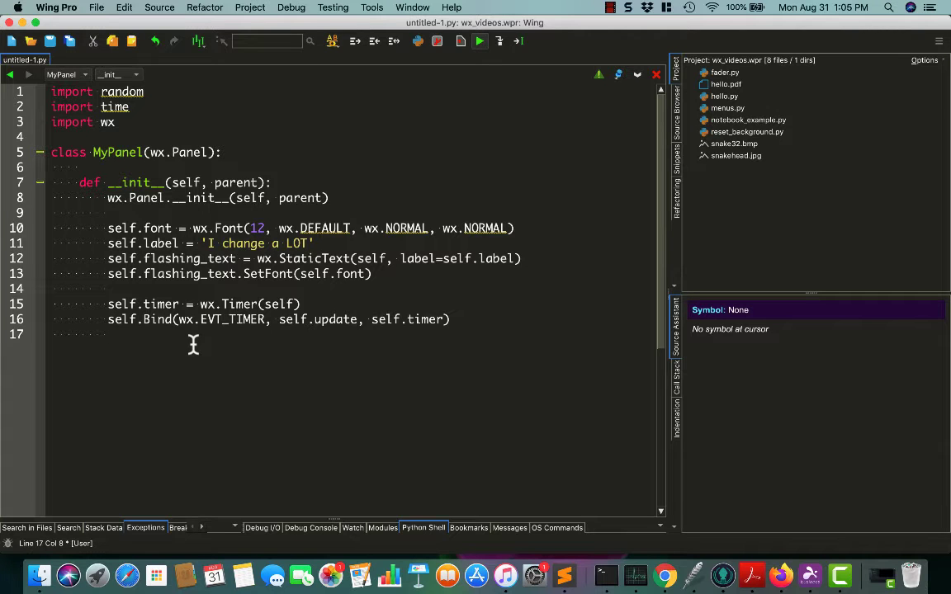
text(self.timer)
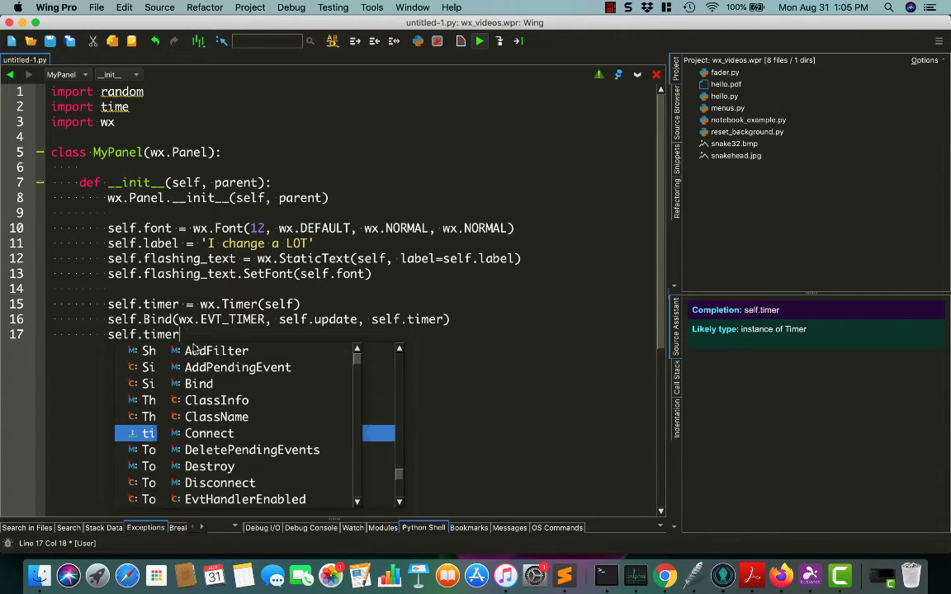
text(.Start(1000)
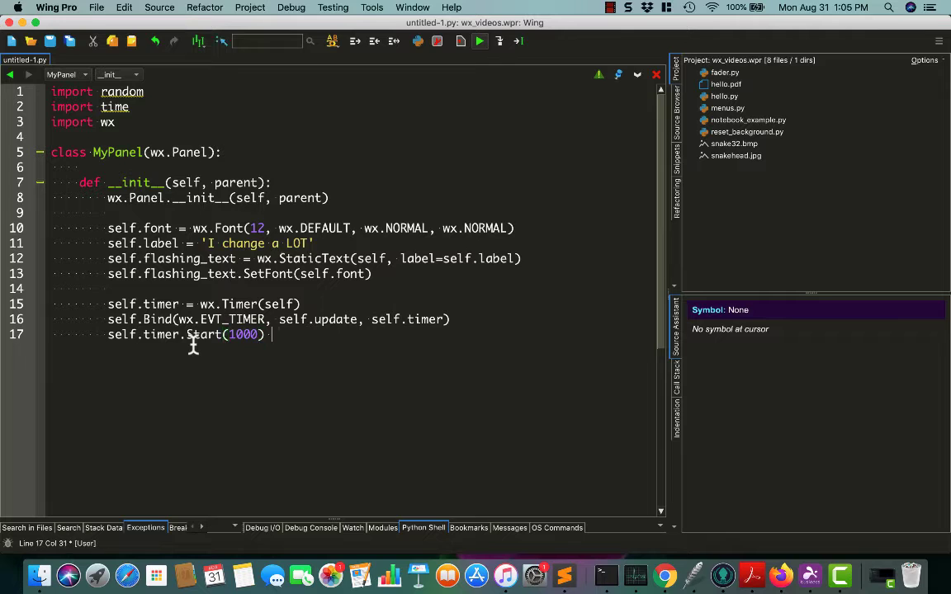
text(# once a secon)
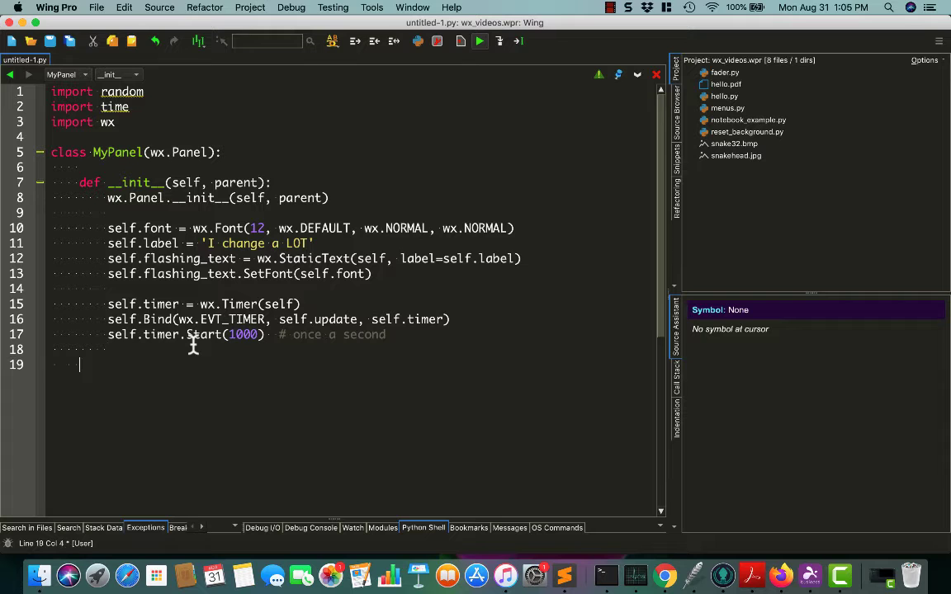
Step: Define update with a colors list containing 'blue', 'green' and 'orange'
text(def update(self, even)
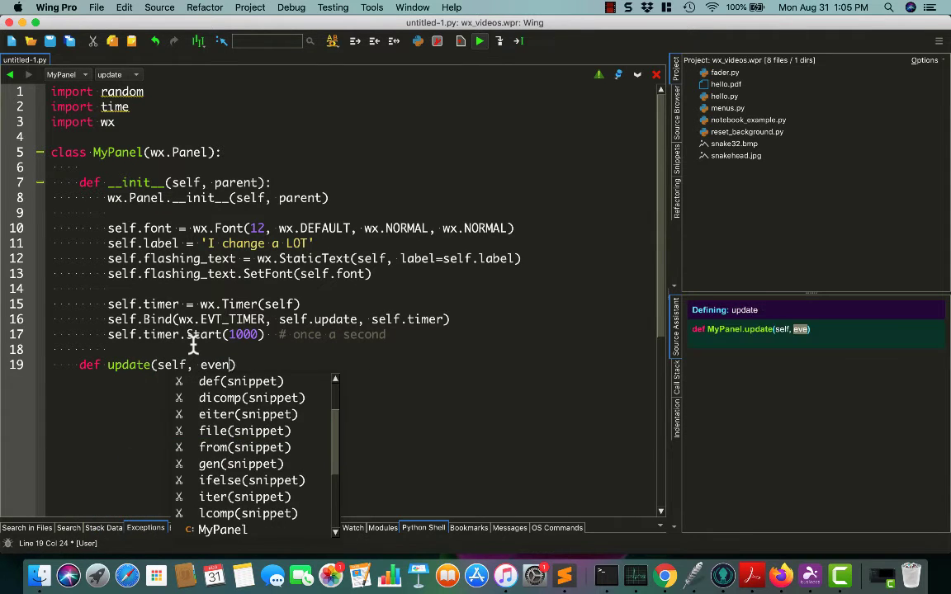
key(Return)
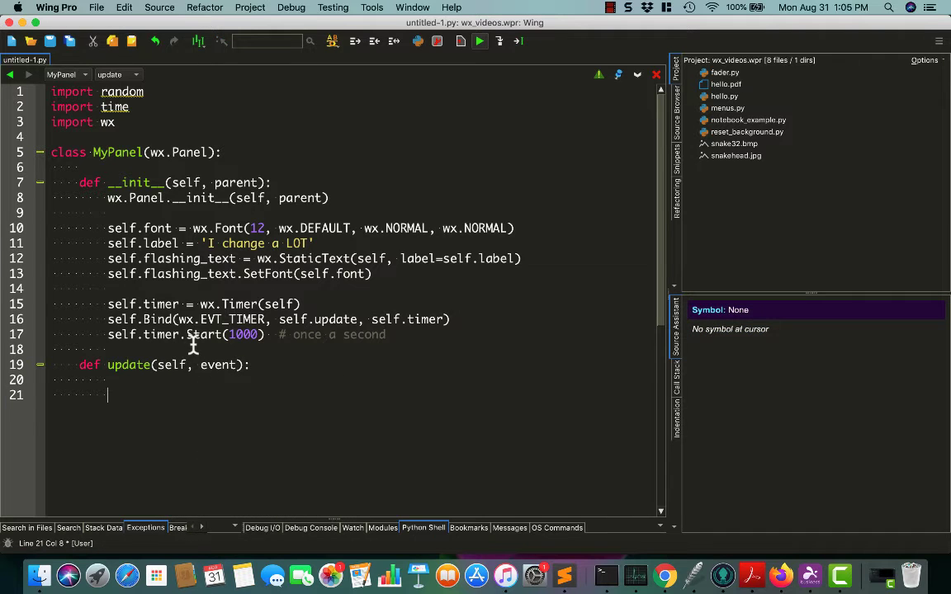
text(colors)
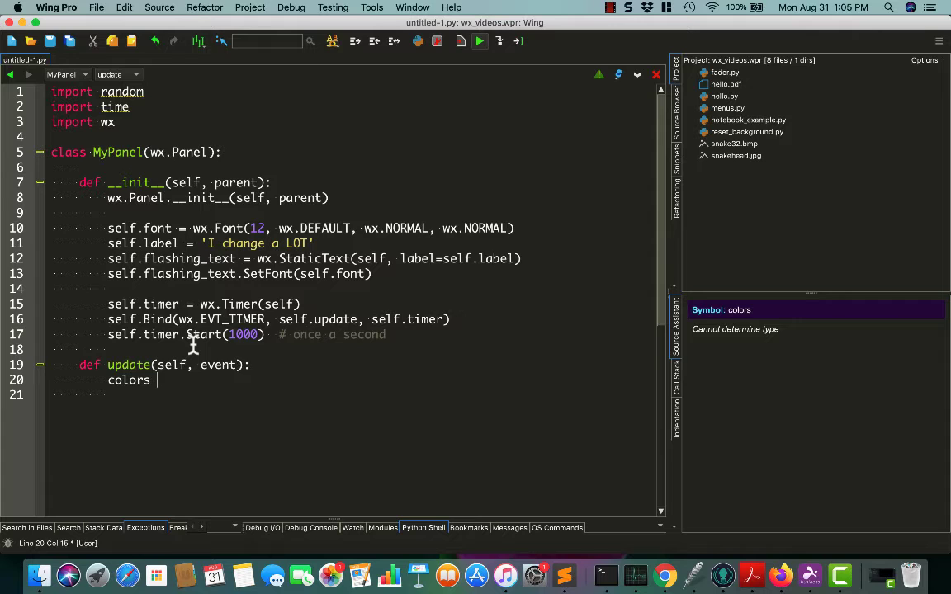
text(['blue'])
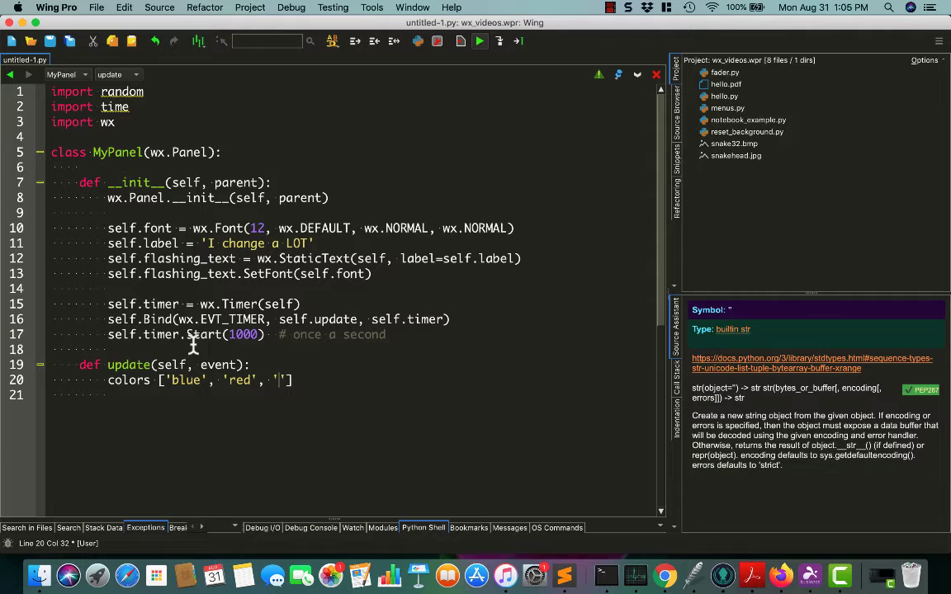
text('green',)
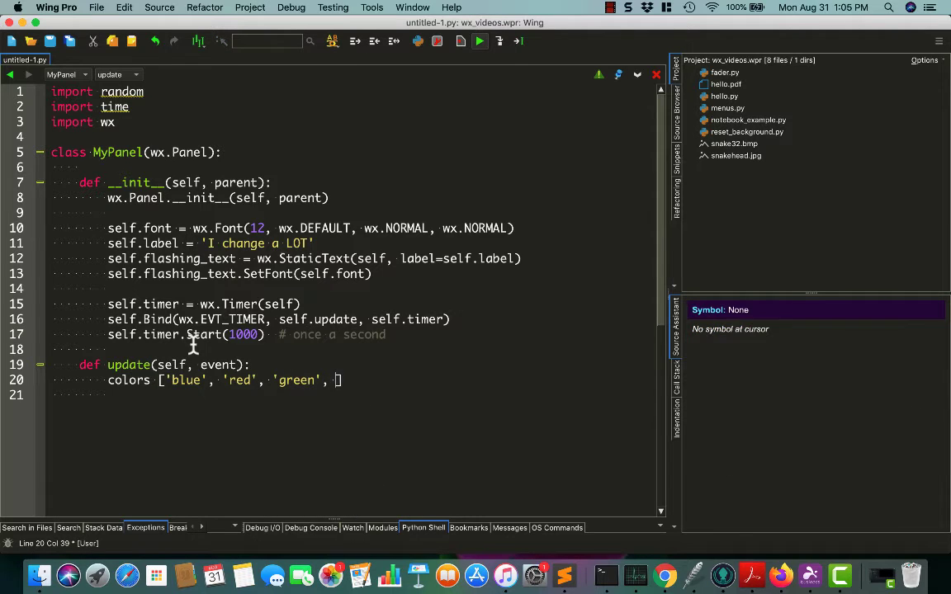
text('orange', 'pink)
click(355, 396)
text(self.flashing_text)
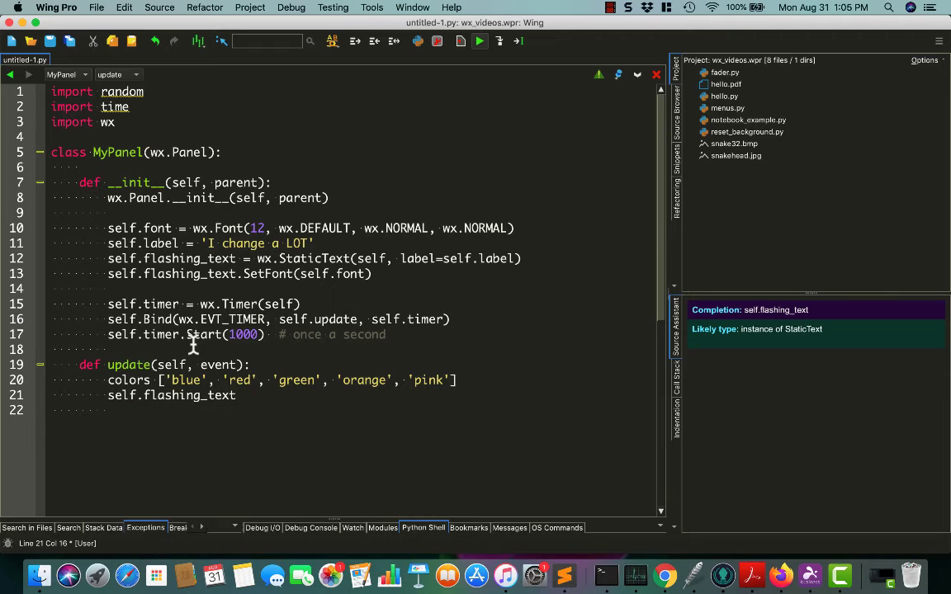
Step: Reset the label text and call self.flashing_text.SetForegroundColour(random.choice(colors))
text(.setLabel(self.label)
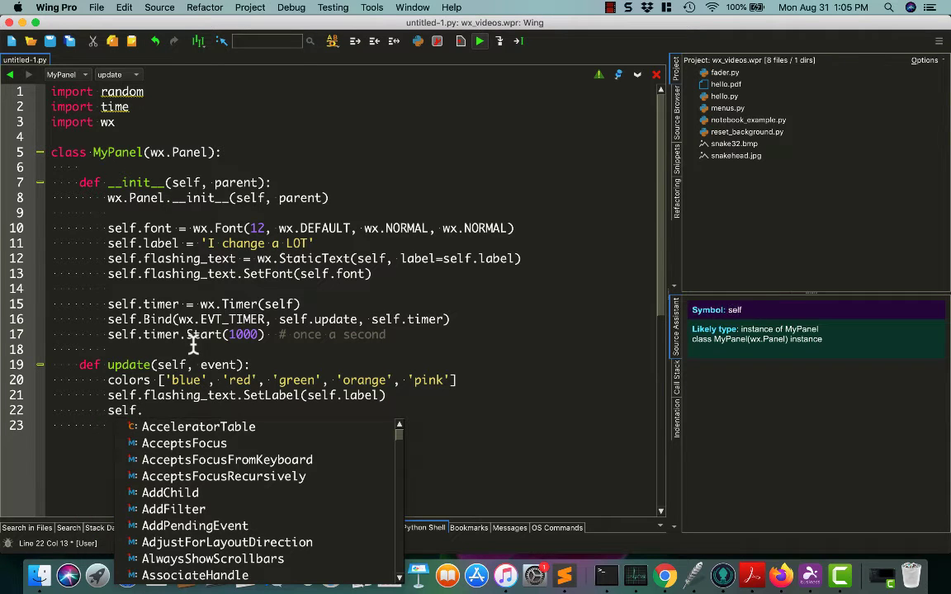
text(flashing_text.)
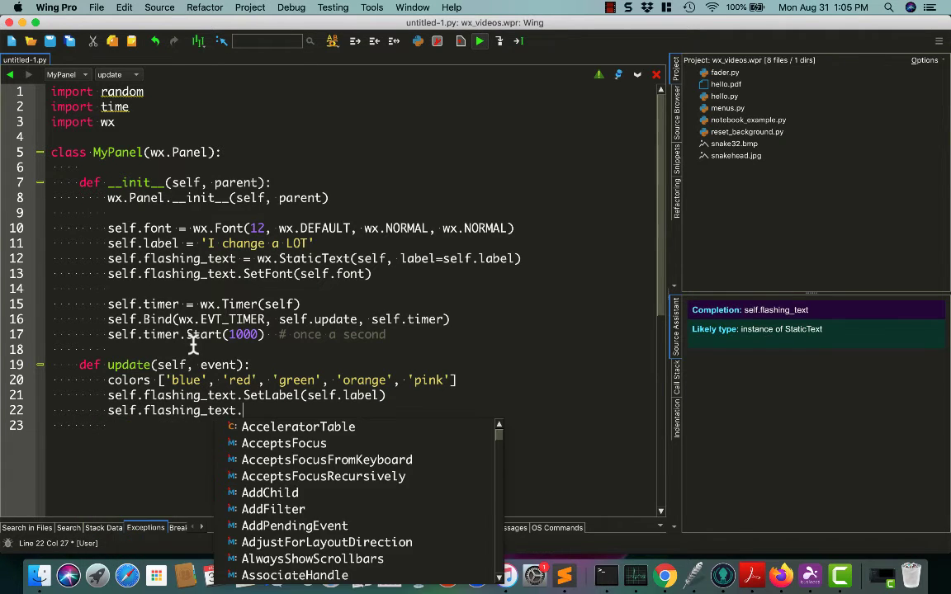
text(setforg)
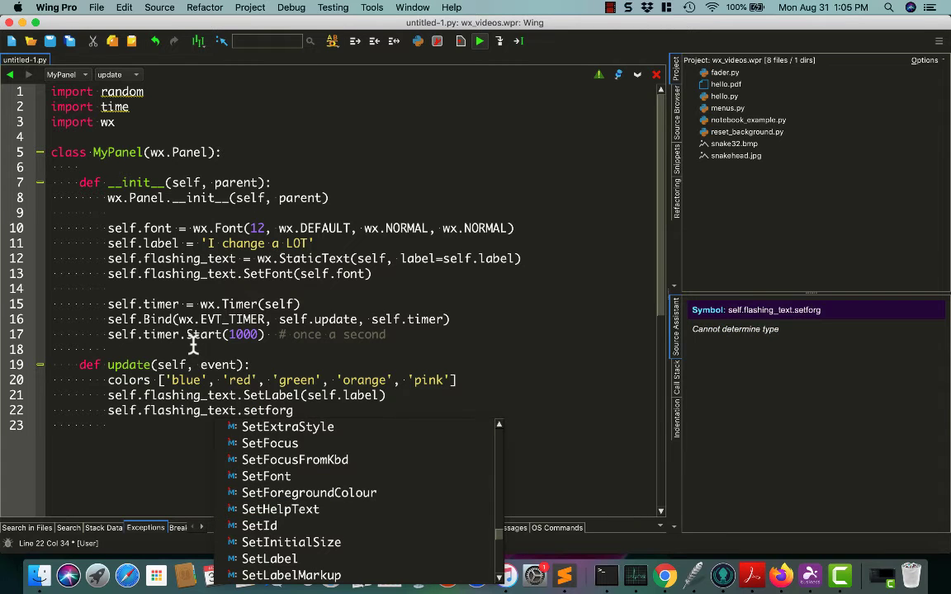
click(308, 493)
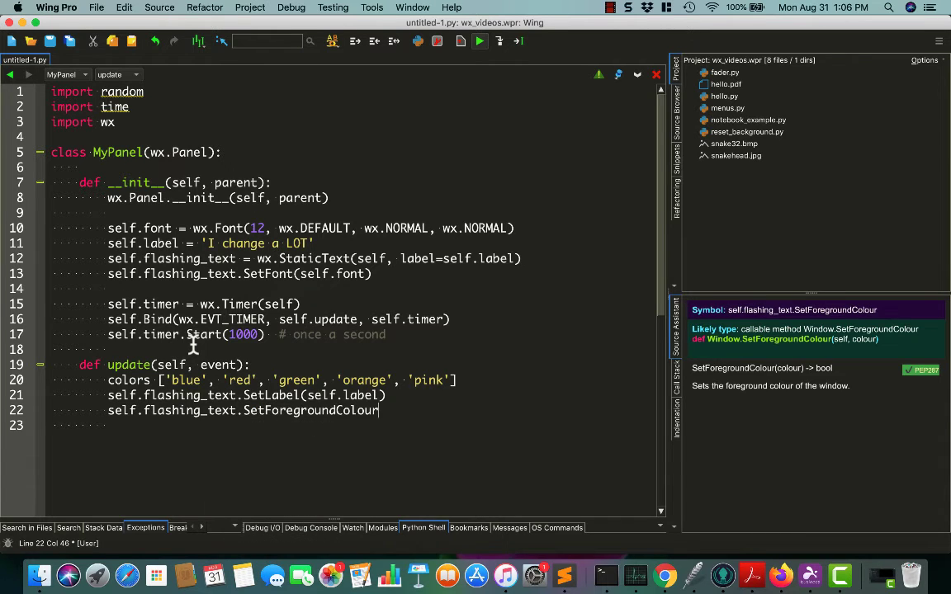
text((random.choice(colors)
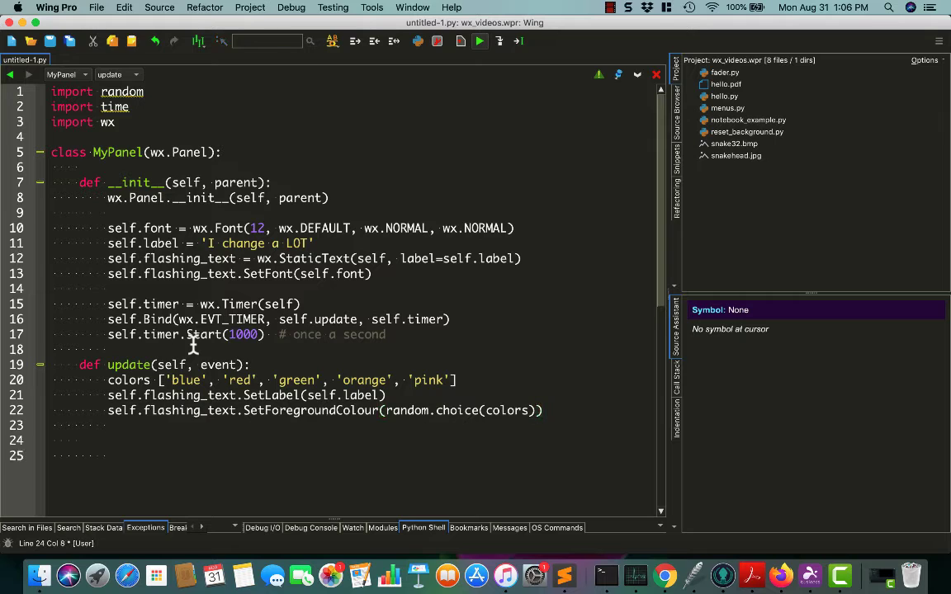
Step: Declare class MyFrame(wx.Frame) below the panel class
text(class)
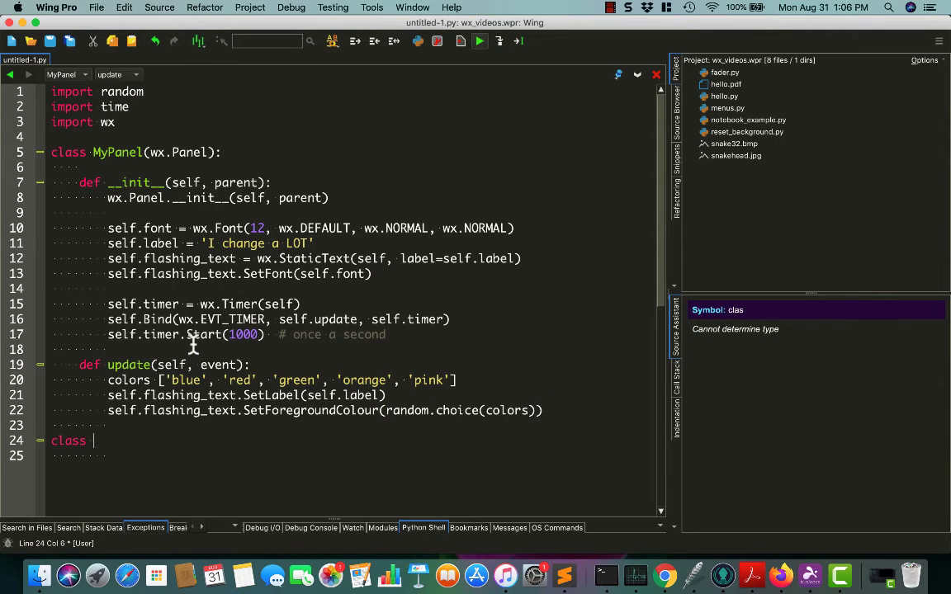
text(Fr)
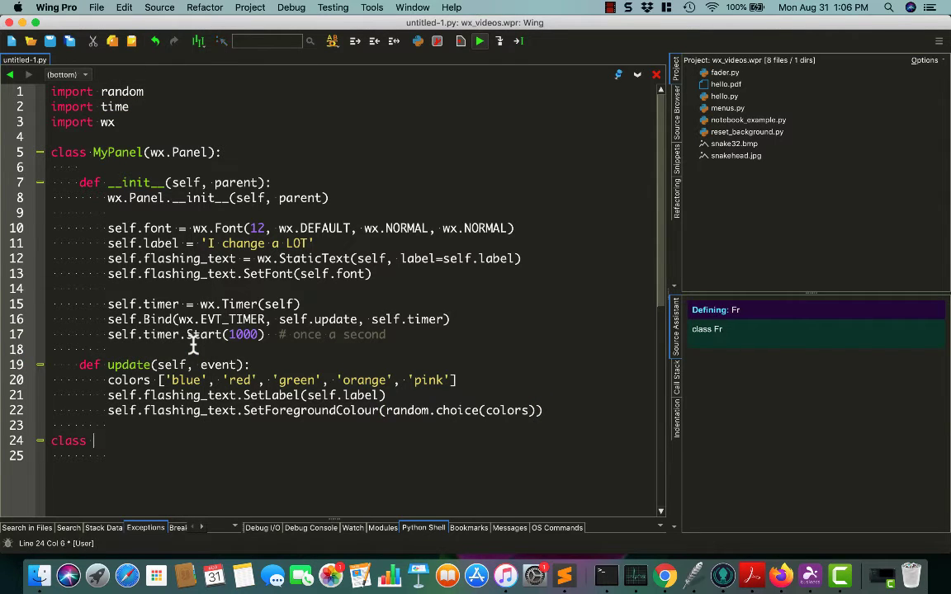
text(MyFrame(wx.Frame):)
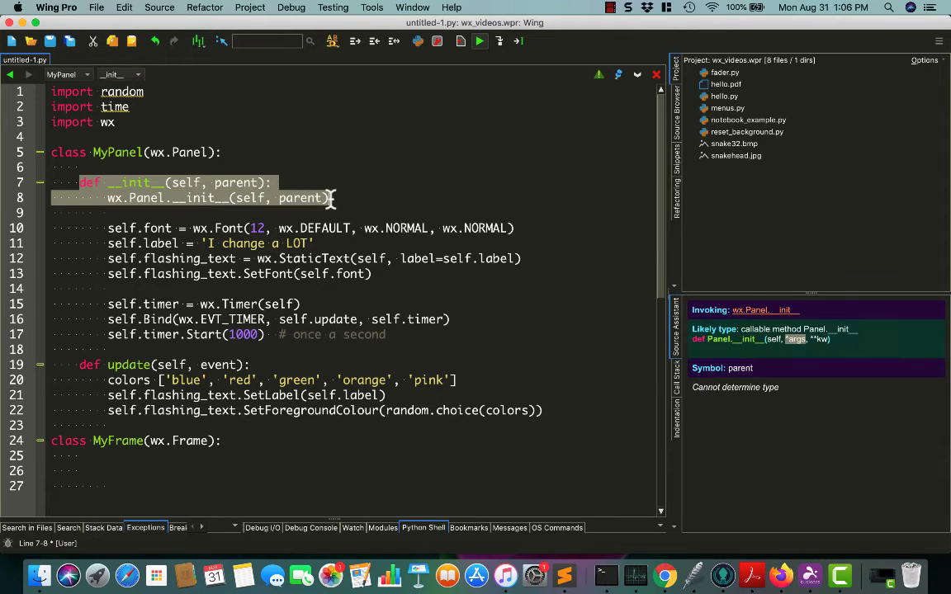
click(80, 471)
text(panel = MyPan)
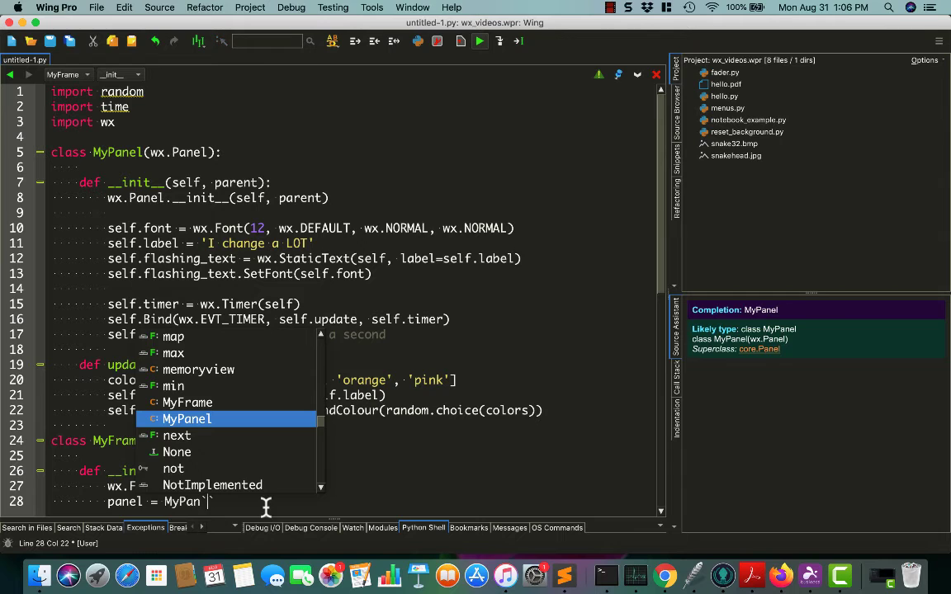
Step: Give MyFrame an __init__ calling wx.Frame.__init__(self), creating MyPanel(self) and self.Show()
text(el(self)
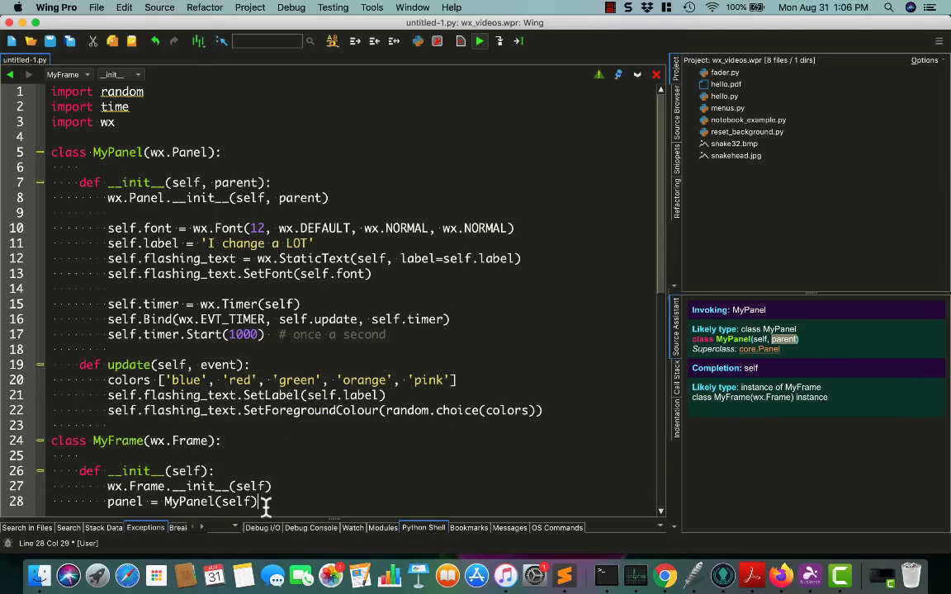
text(s)
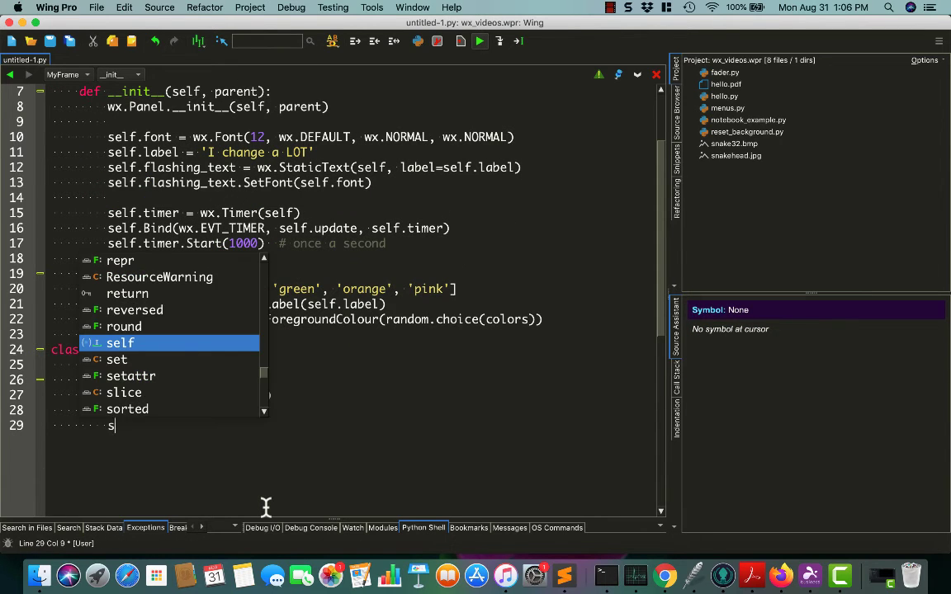
key(Escape)
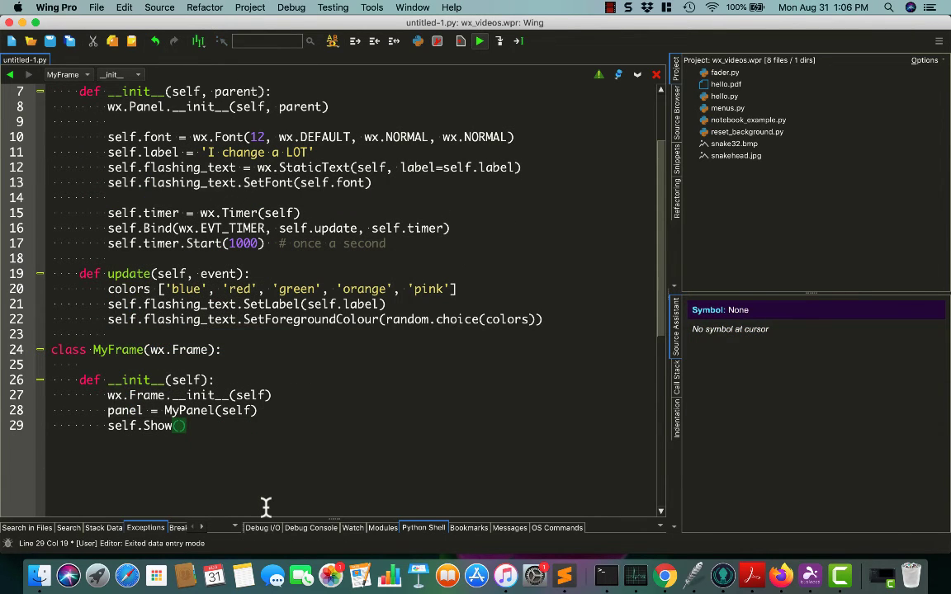
key(Return)
text(if __name__)
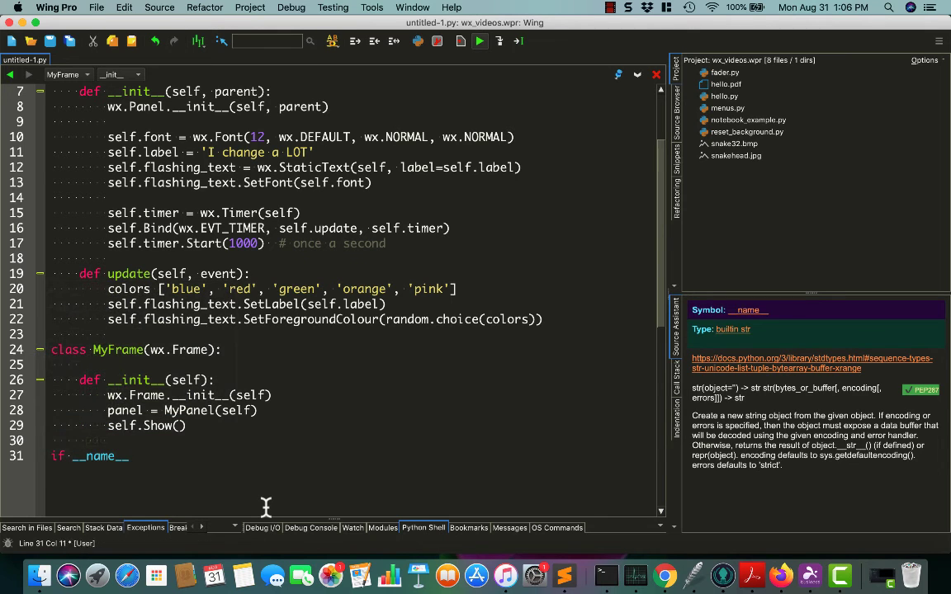
Step: Write the if __name__ == '__main__' block with app = wx.App(False), frame = MyFrame() and app.MainLoop()
text(== '))
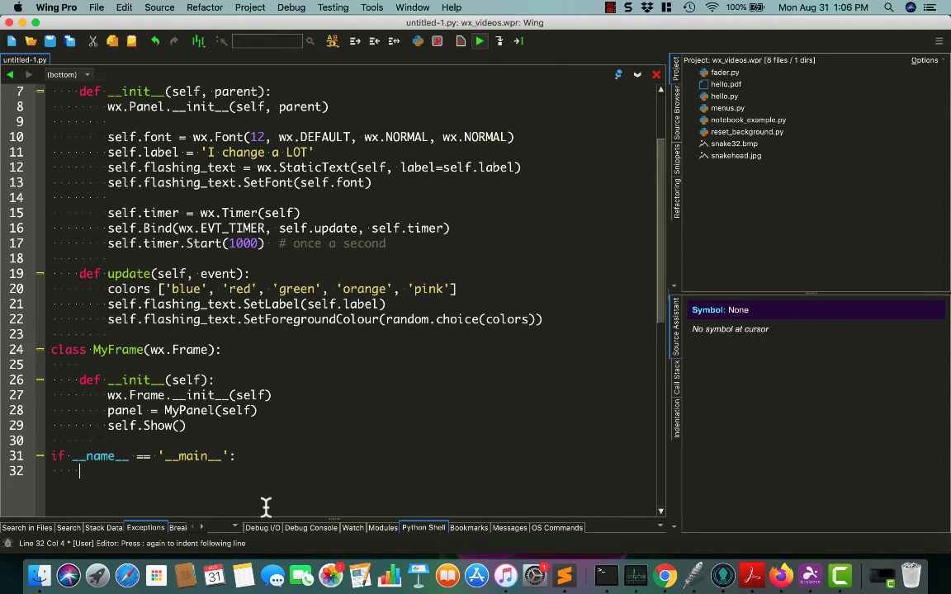
text(app)
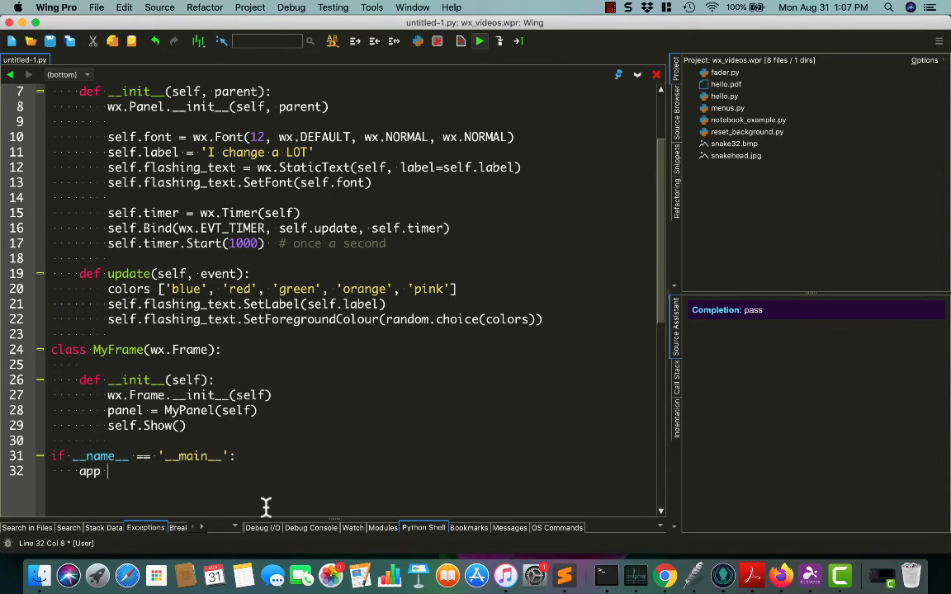
text(wx.App(False))
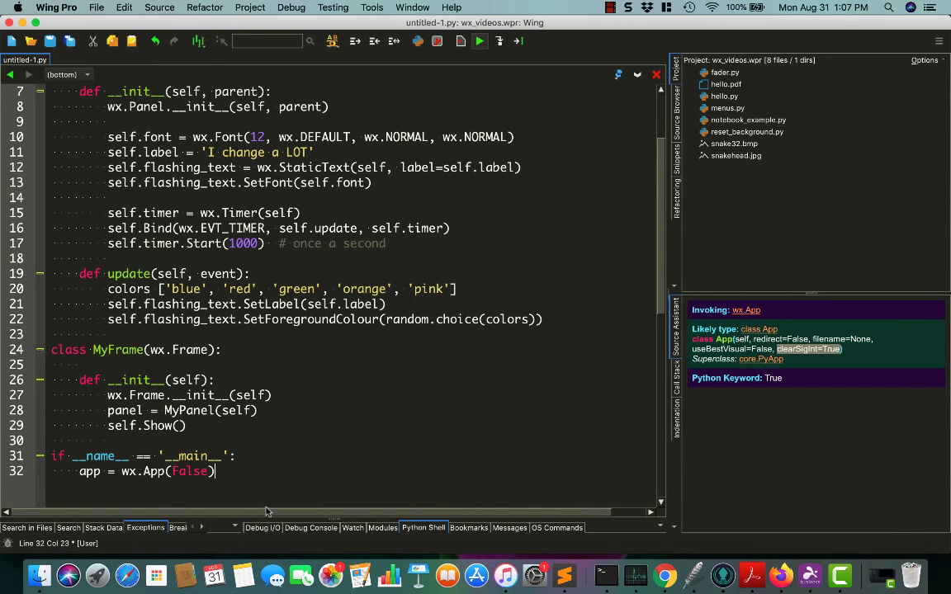
text(frame = MyFrame()
text(app.MainLoop()
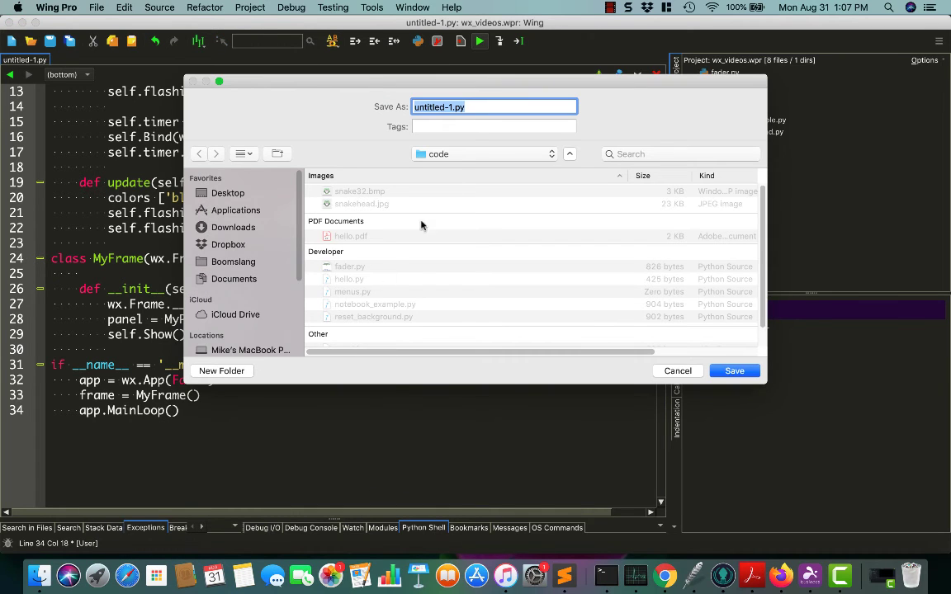
Step: Save the script as flasher.py and run it to launch the flashing-text window
text(flash)
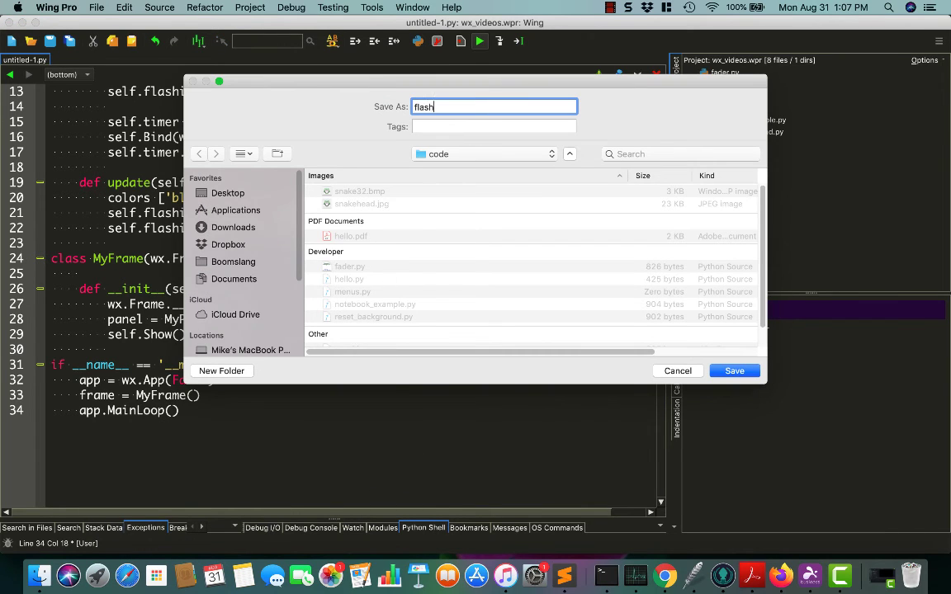
click(733, 369)
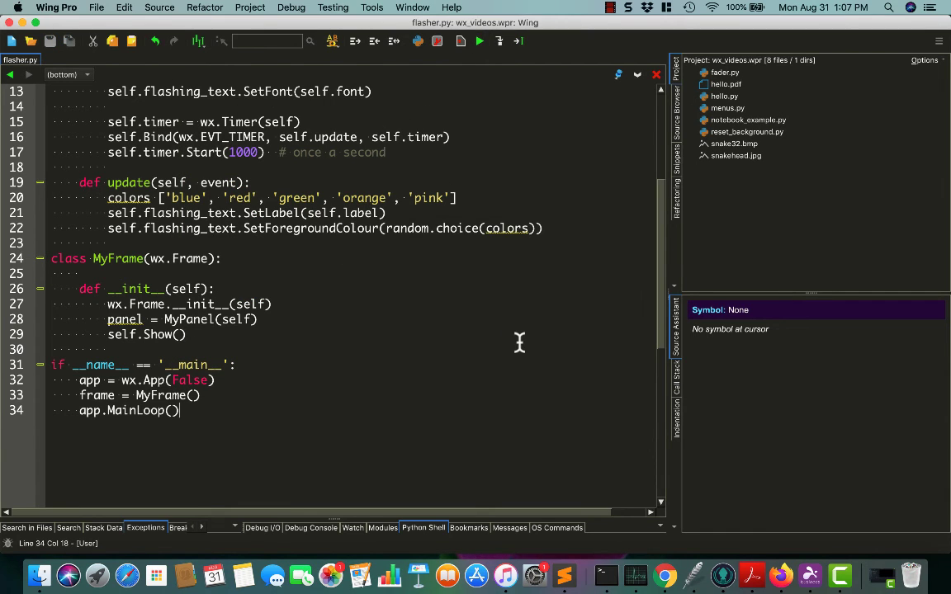
click(478, 41)
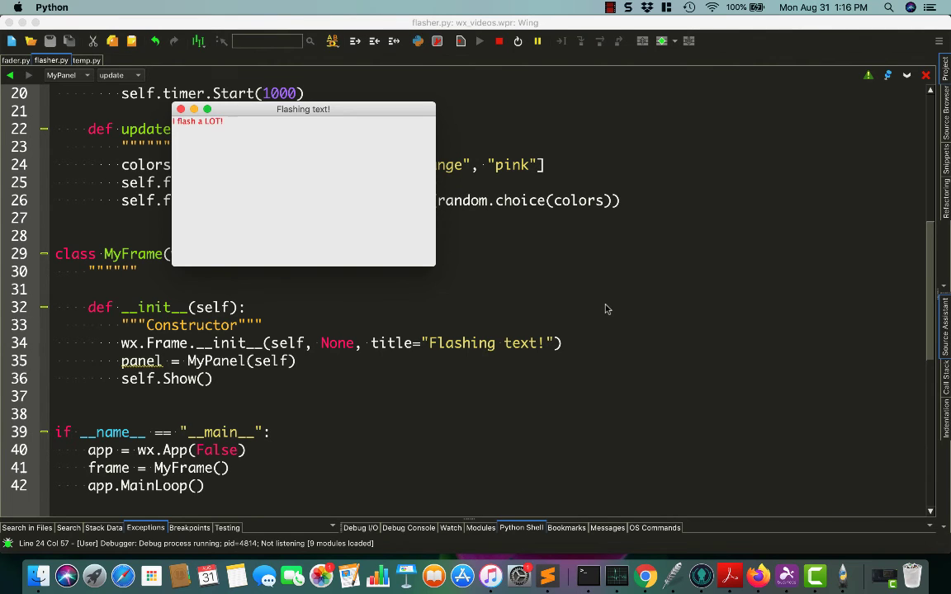
mouse_move(185, 130)
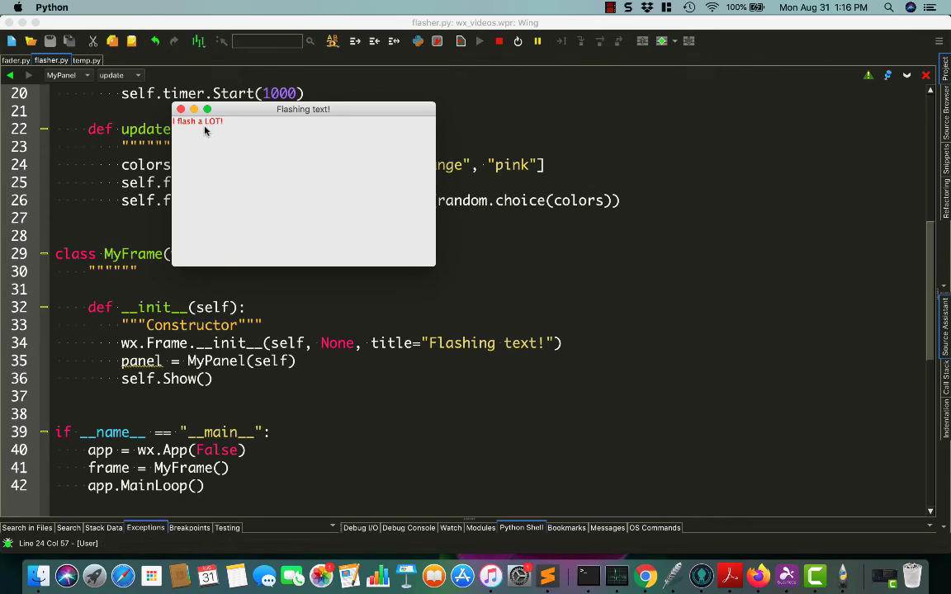
mouse_move(240, 239)
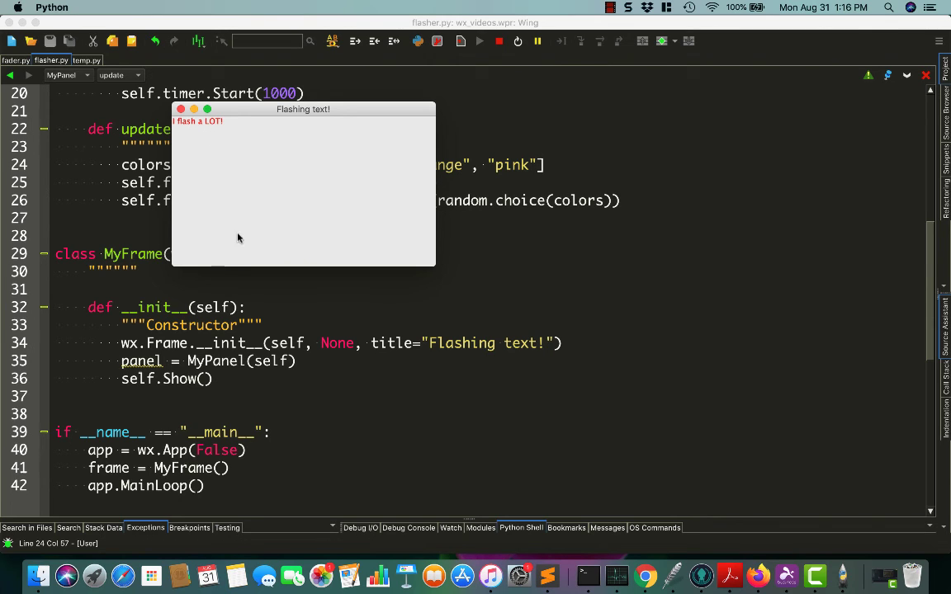
mouse_move(209, 170)
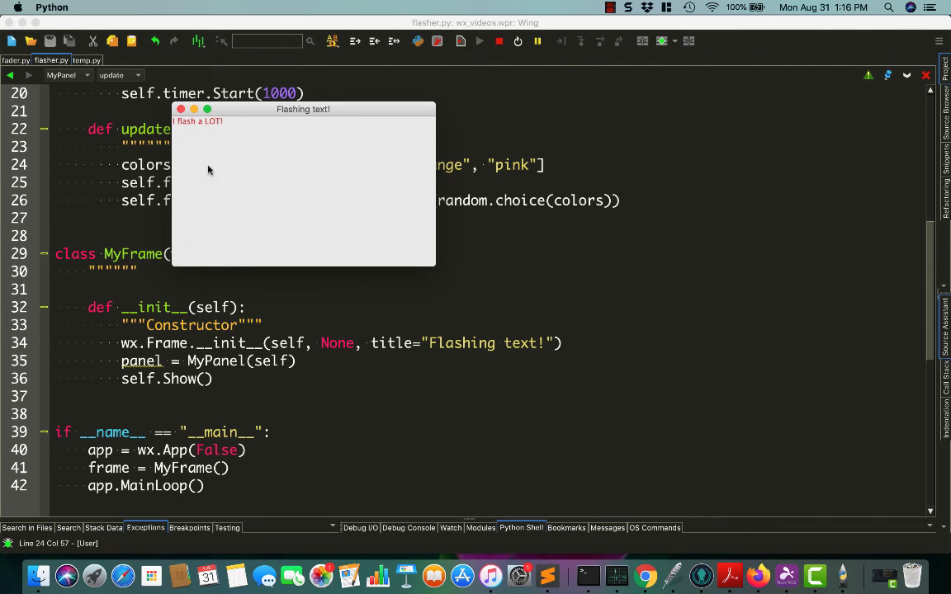
mouse_move(204, 207)
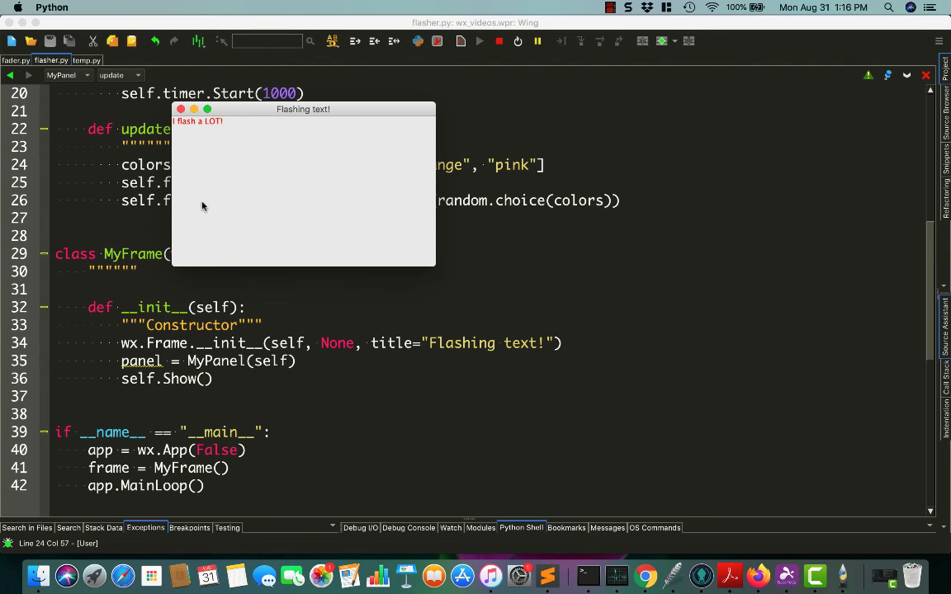
mouse_move(330, 203)
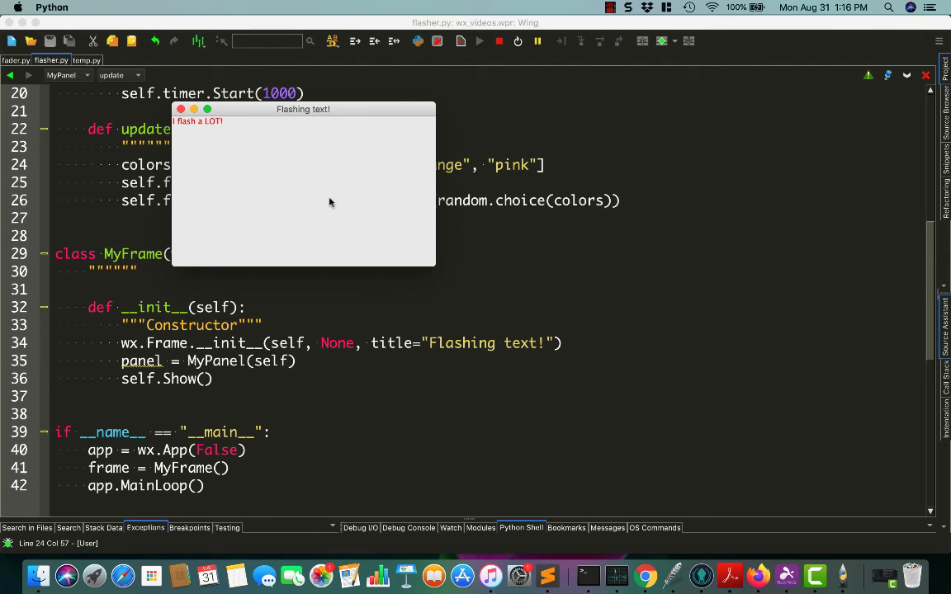